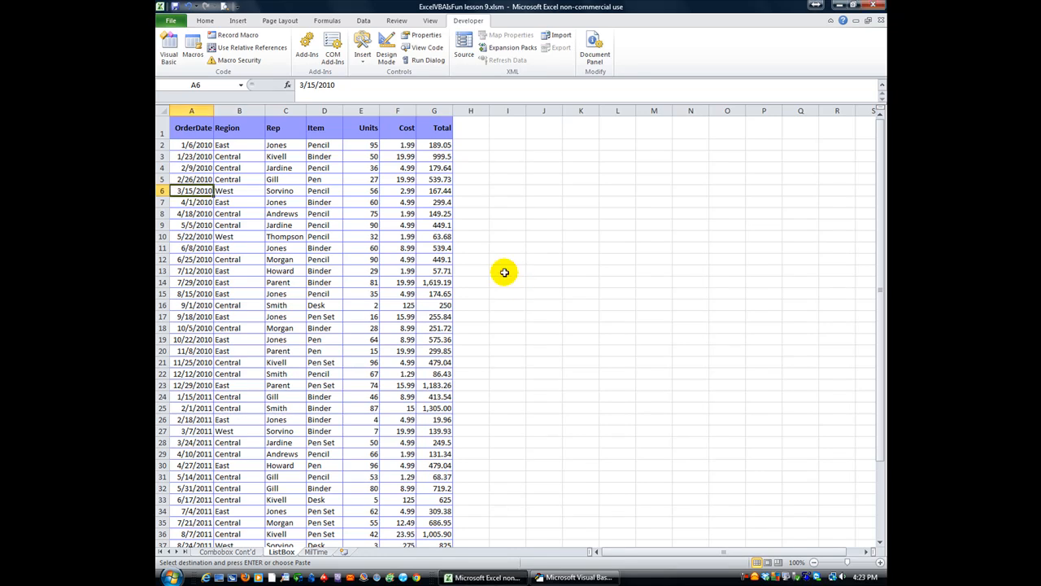
mouse_move(514, 225)
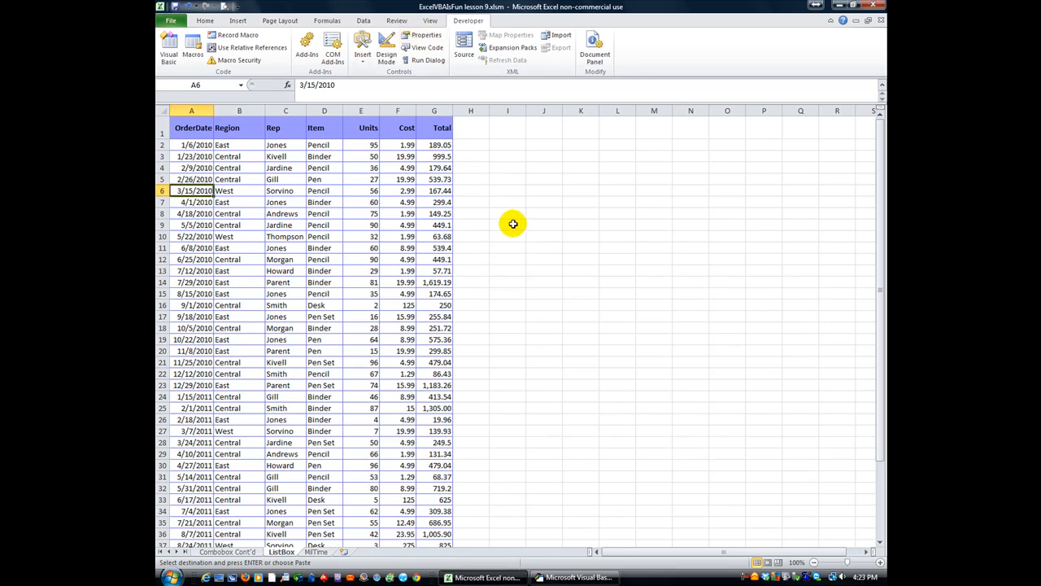
mouse_move(489, 218)
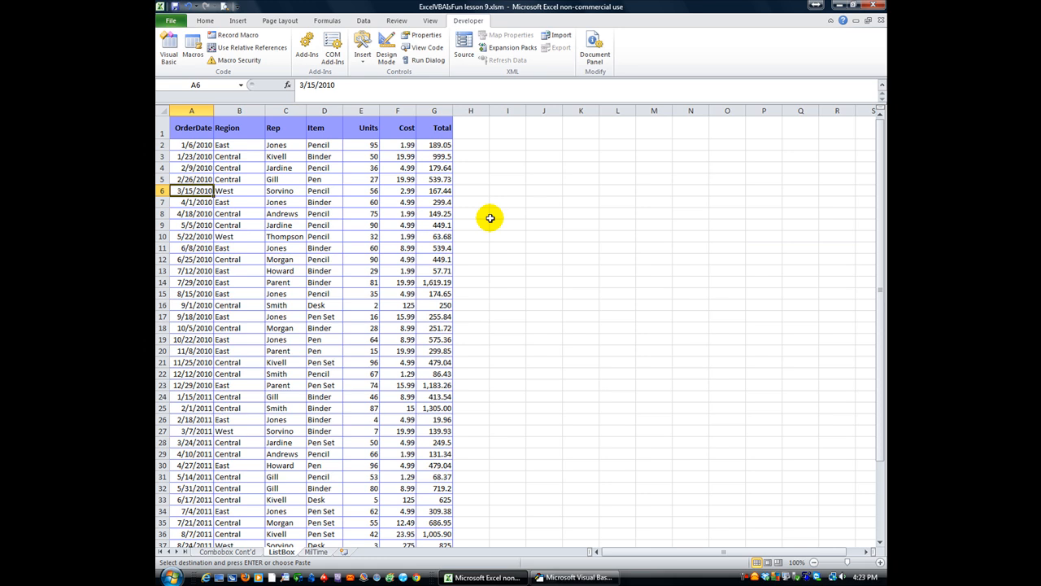
Insert an ActiveX list box from the Developer controls gallery beside the sales table and leave Design Mode.
left_click(386, 45)
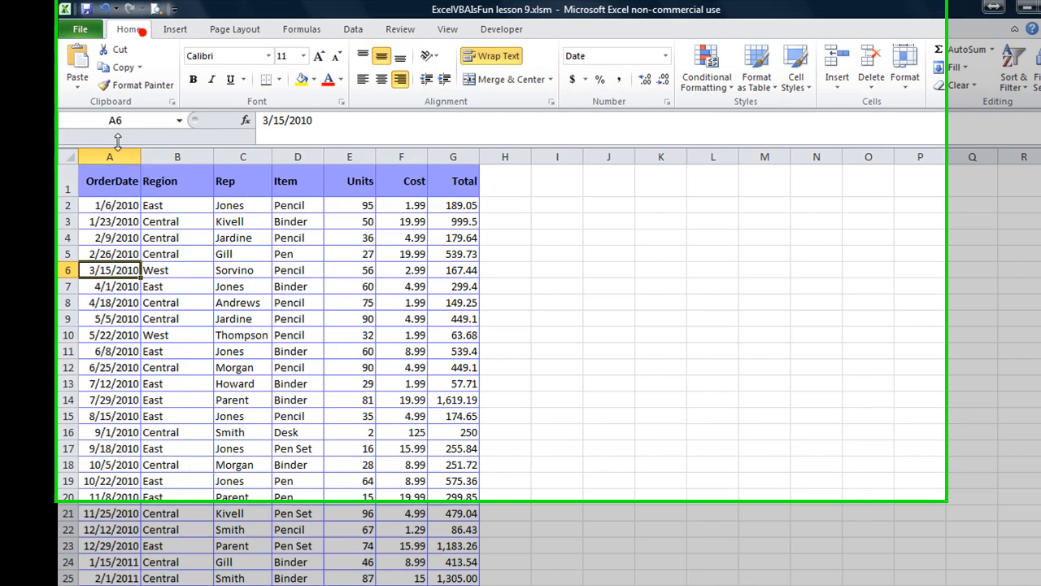
left_click(501, 29)
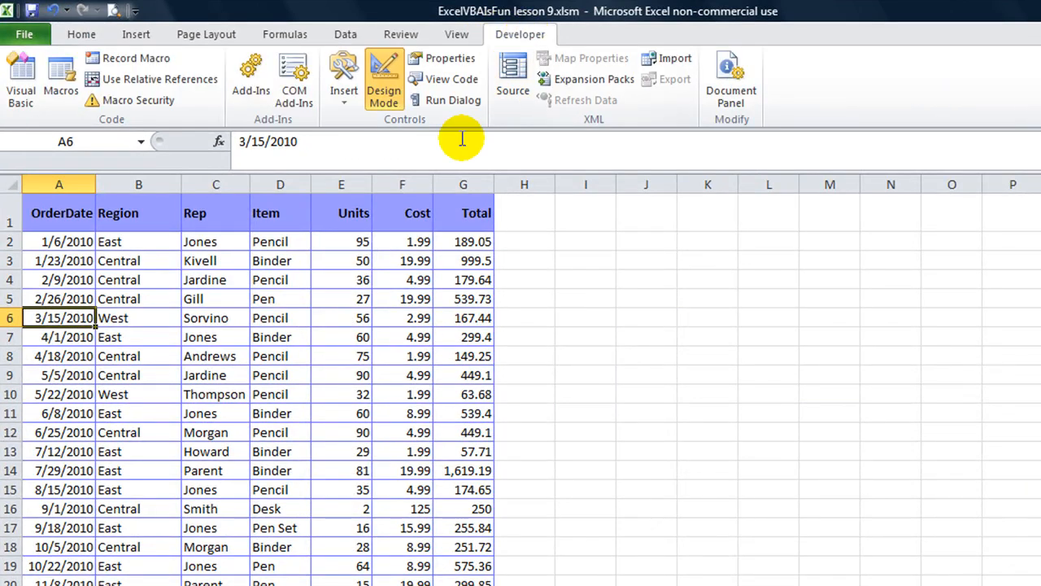
left_click(342, 78)
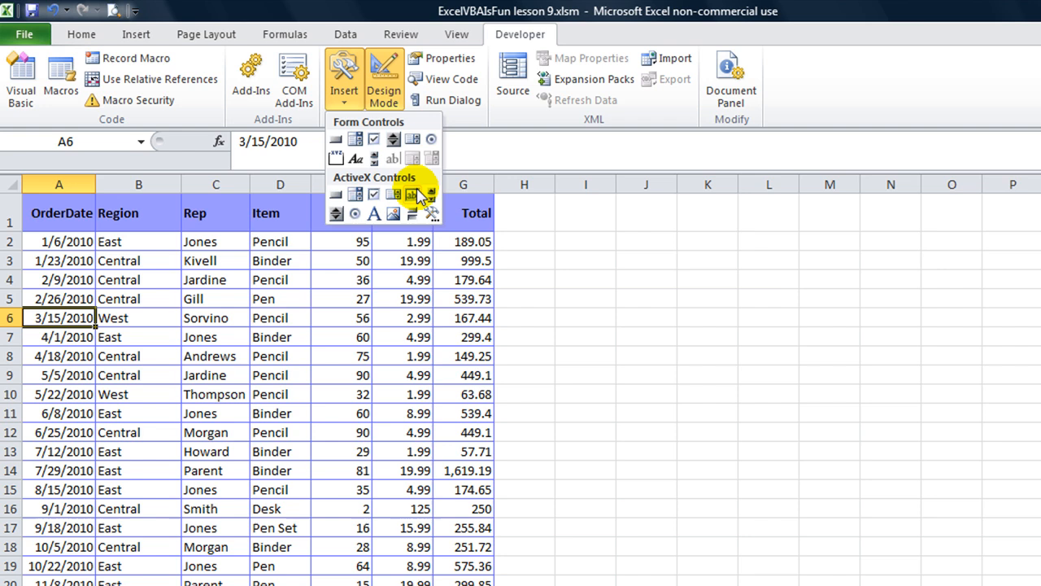
mouse_move(394, 196)
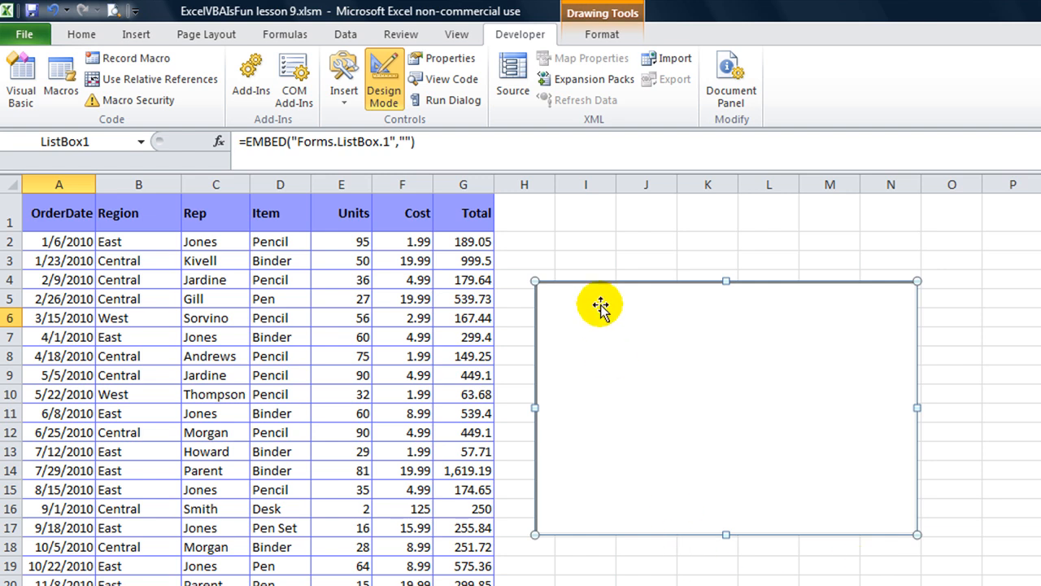
mouse_move(563, 318)
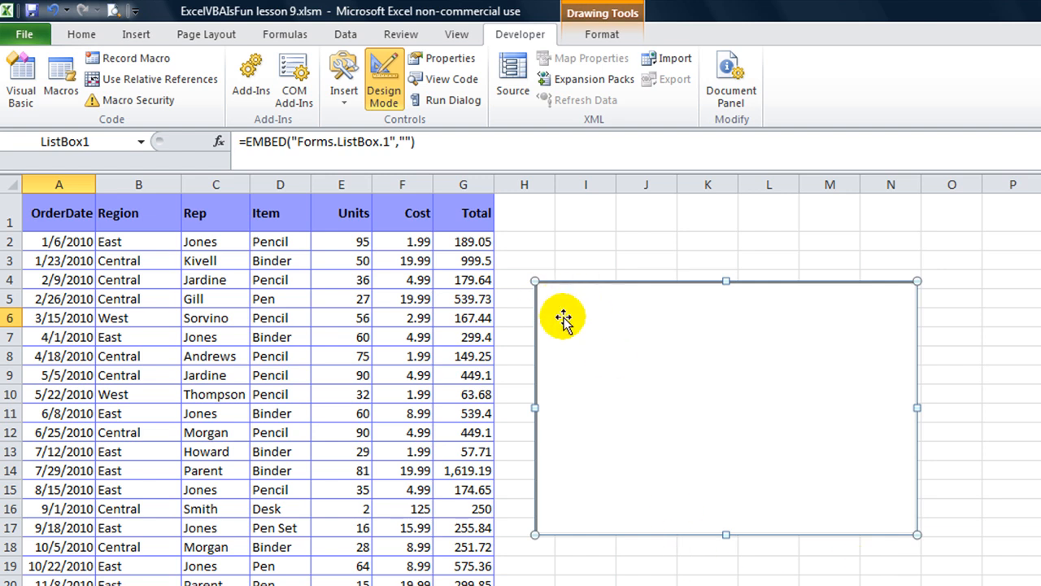
mouse_move(715, 286)
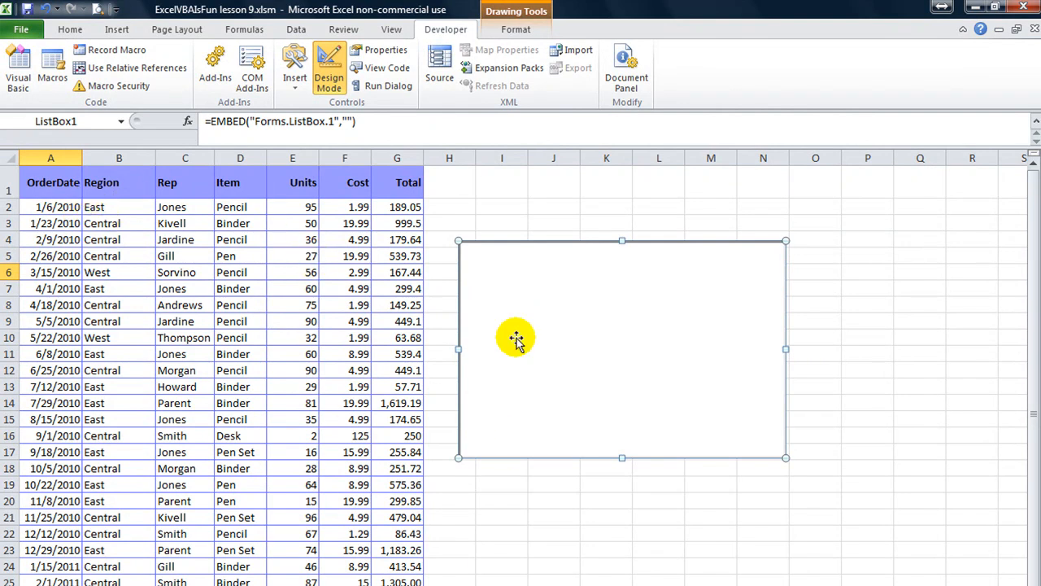
mouse_move(442, 306)
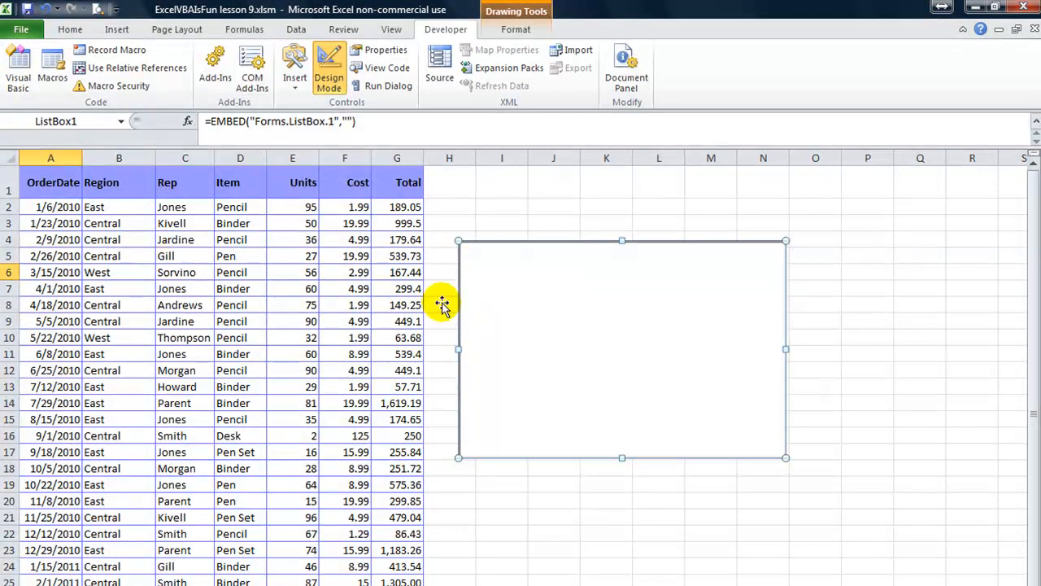
mouse_move(651, 335)
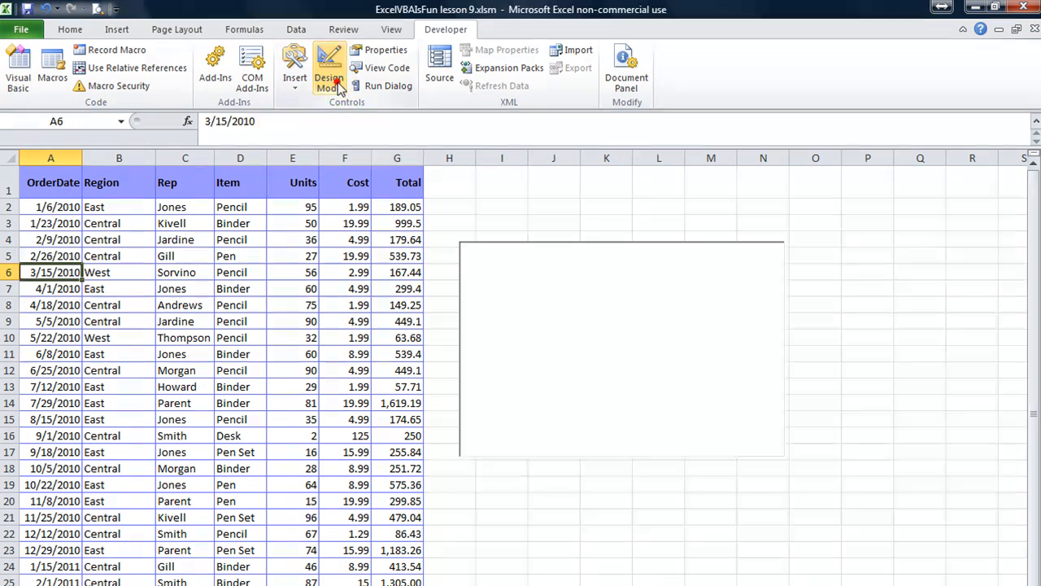
left_click(329, 69)
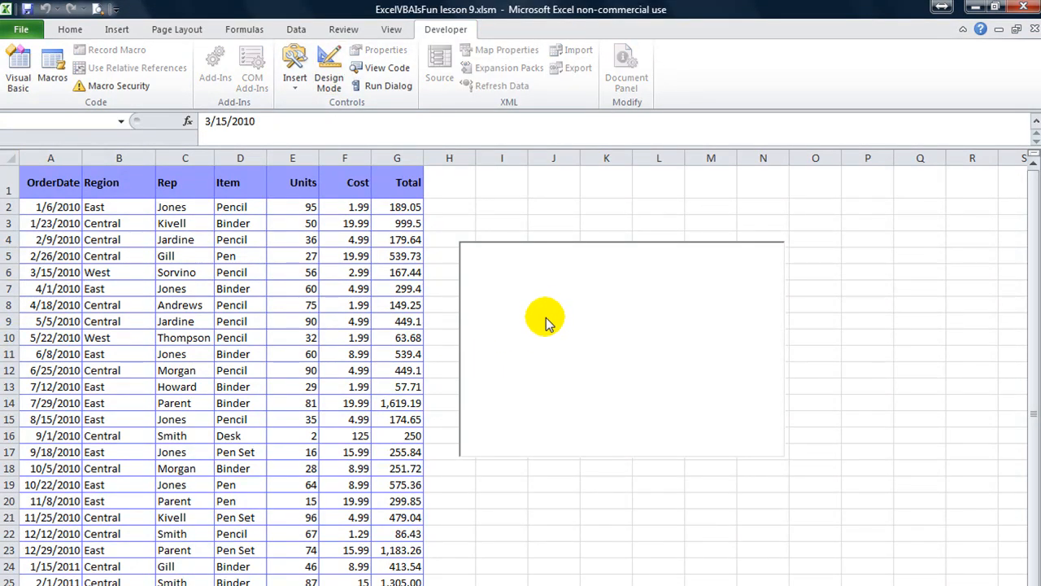
left_click(328, 72)
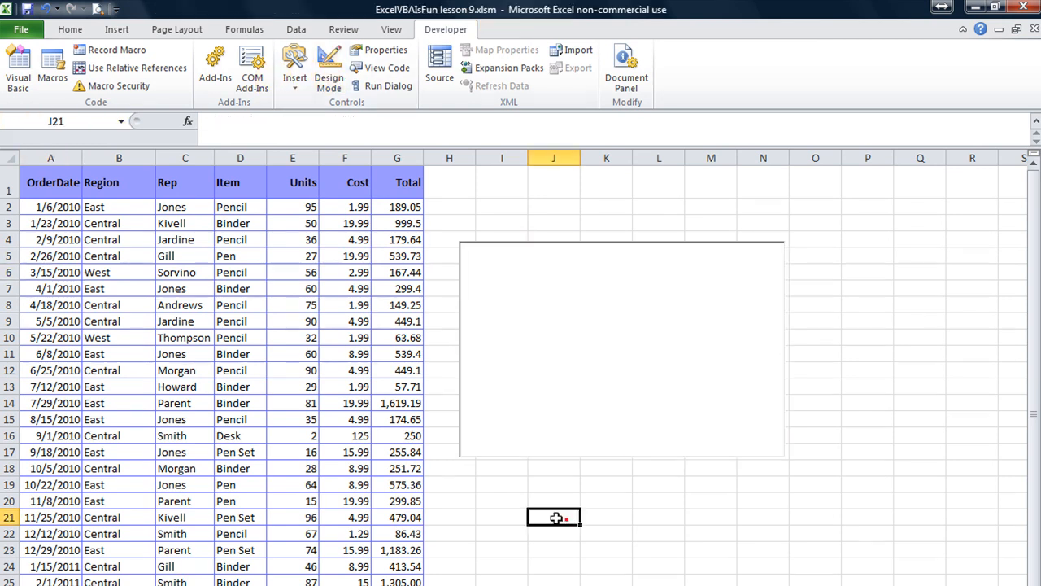
Name the data rows A2:G through the last row myDB via the Name Box, then reselect the list box for editing.
left_click_drag(50, 205, 397, 239)
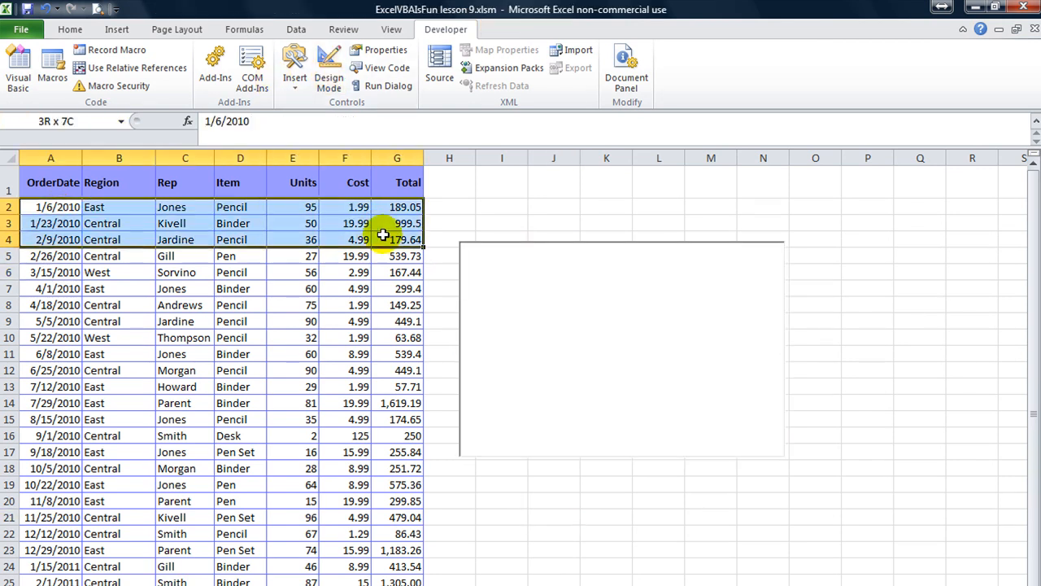
mouse_move(398, 239)
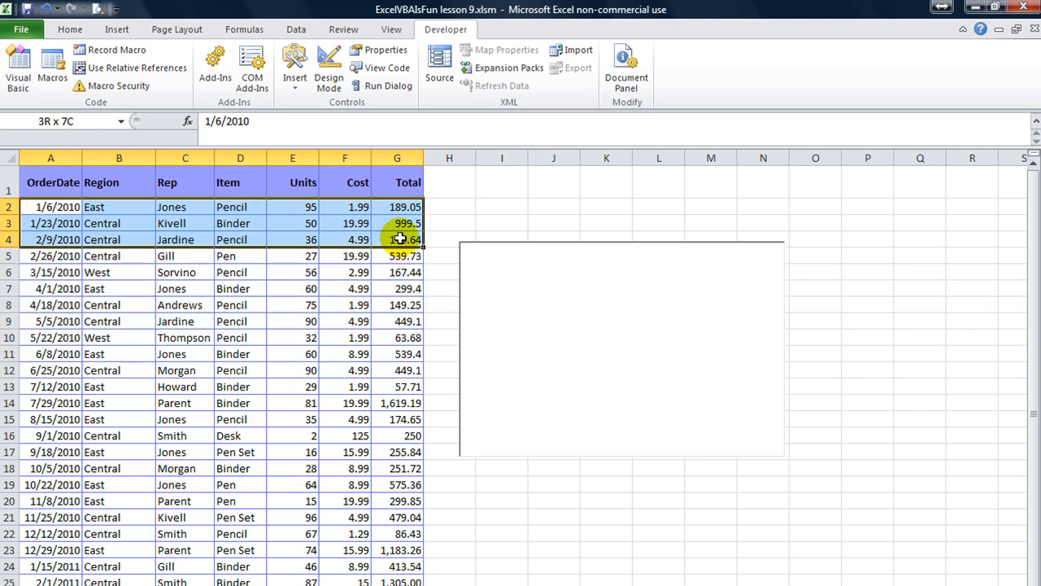
left_click(449, 207)
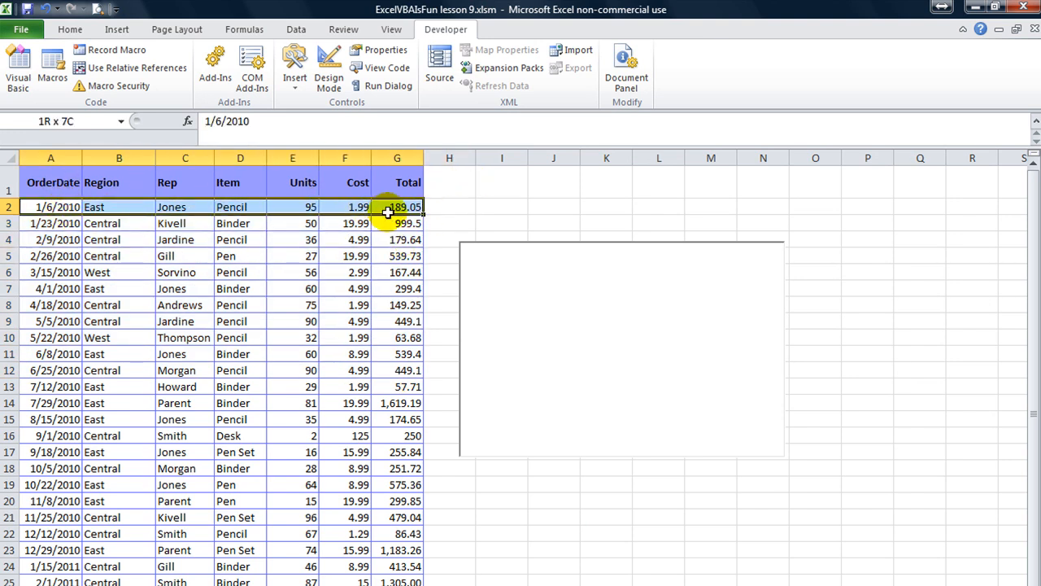
scroll("down", 3)
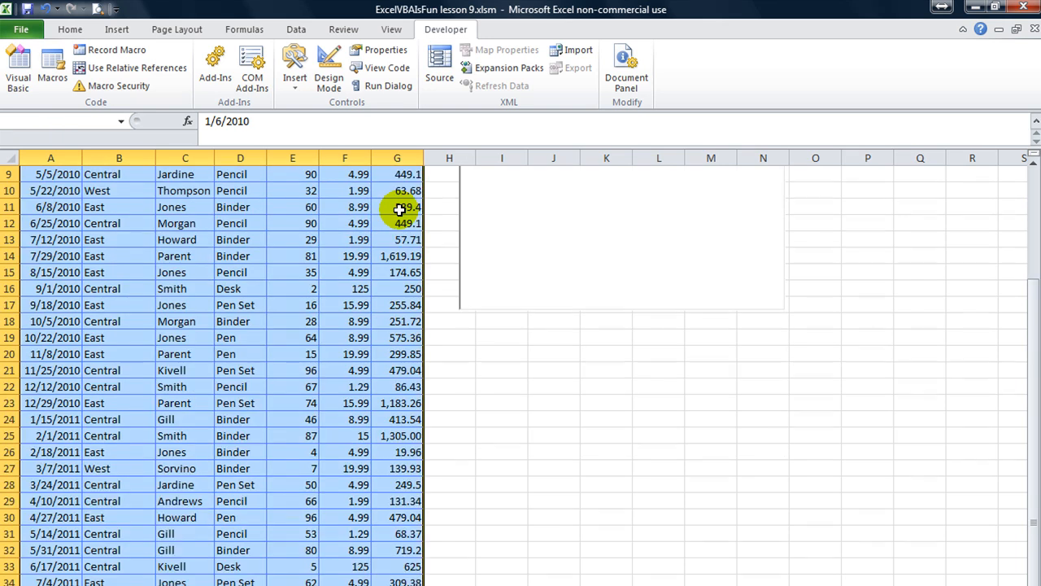
left_click(57, 121)
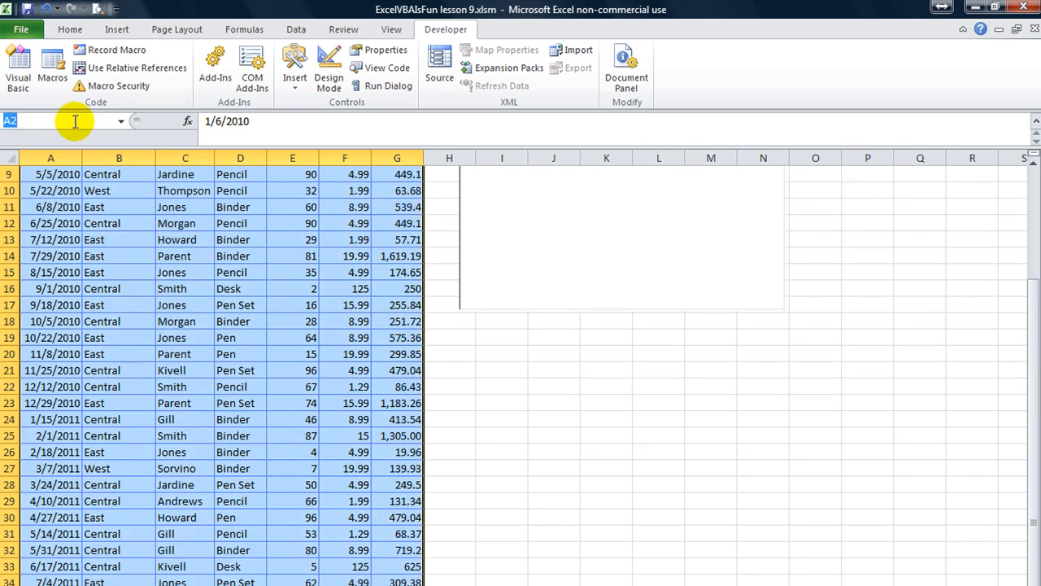
type("myDB")
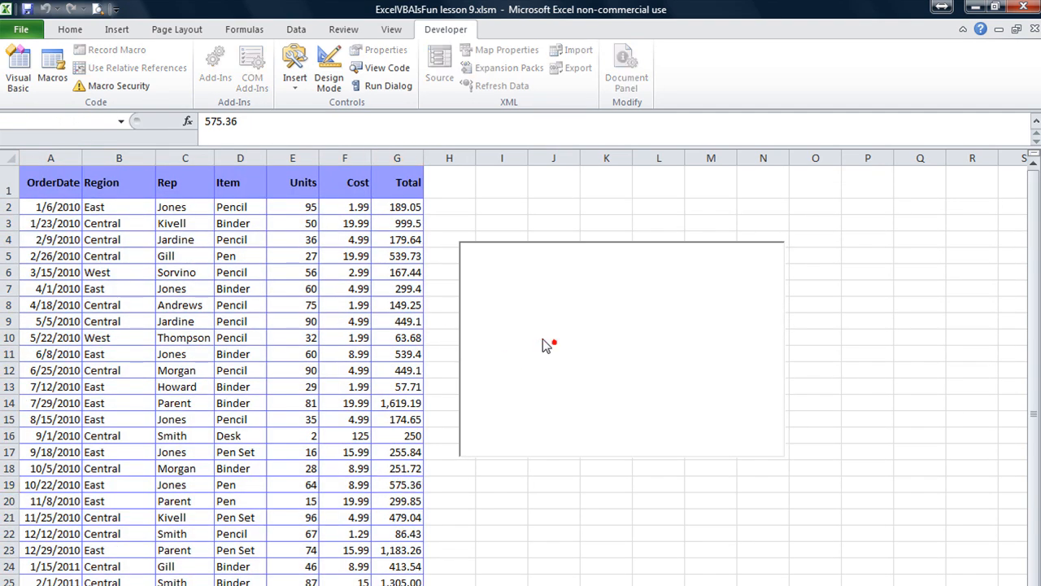
left_click(328, 68)
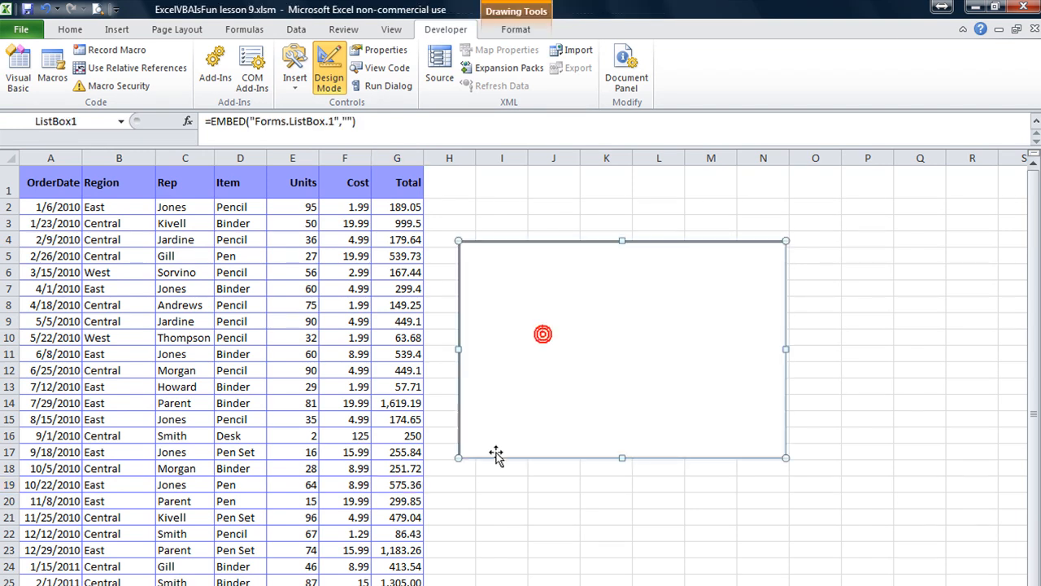
Set ListBox1's ListFillRange property to myDB so it lists the order dates.
right_click(543, 333)
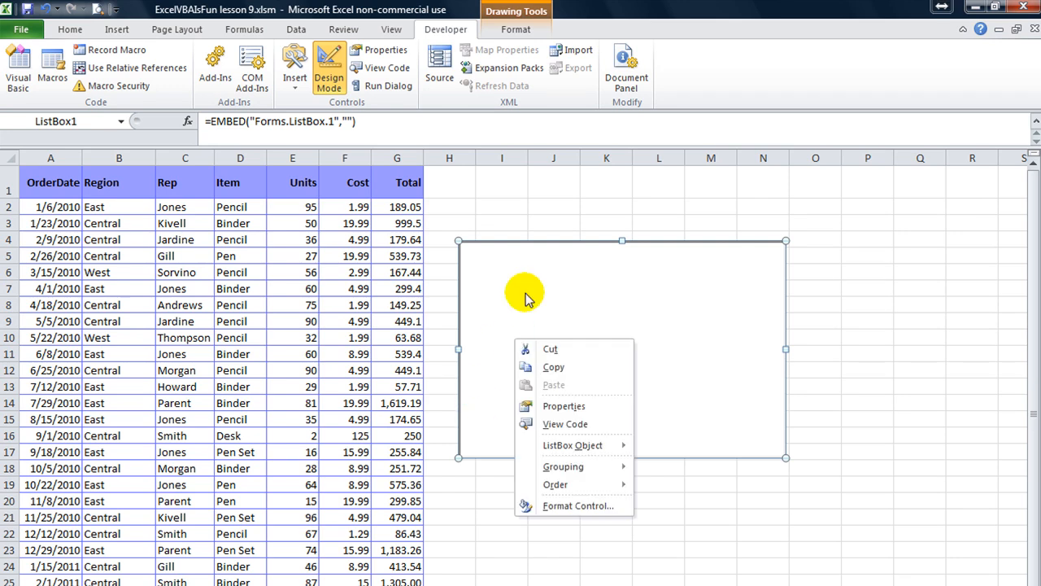
mouse_move(745, 447)
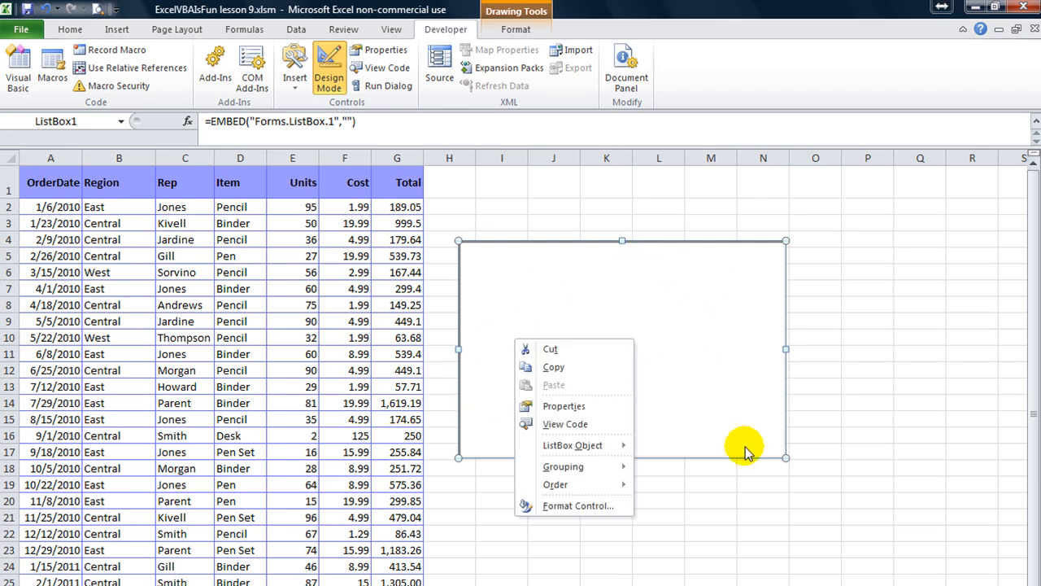
left_click(562, 405)
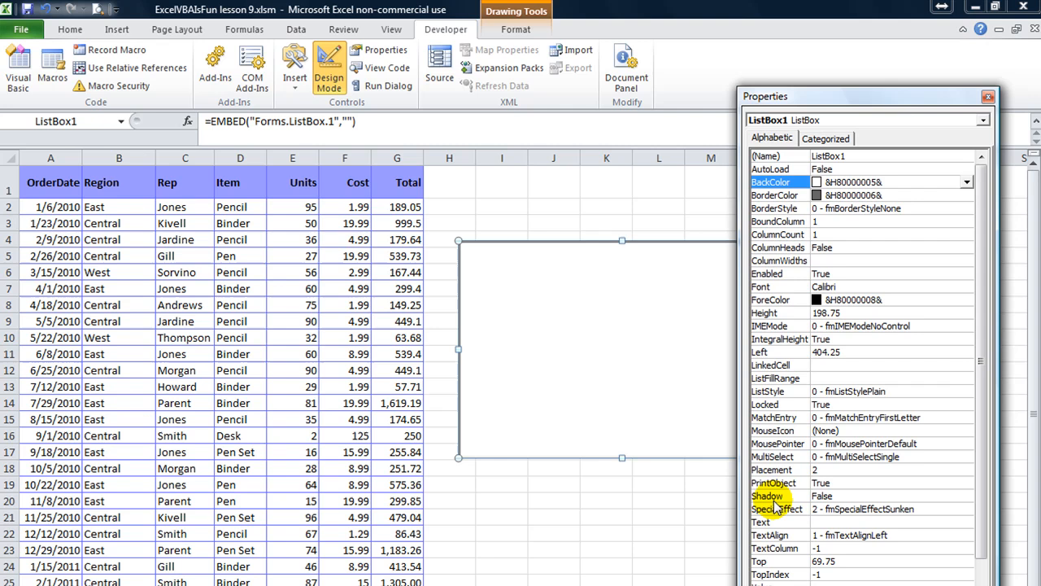
left_click(775, 377)
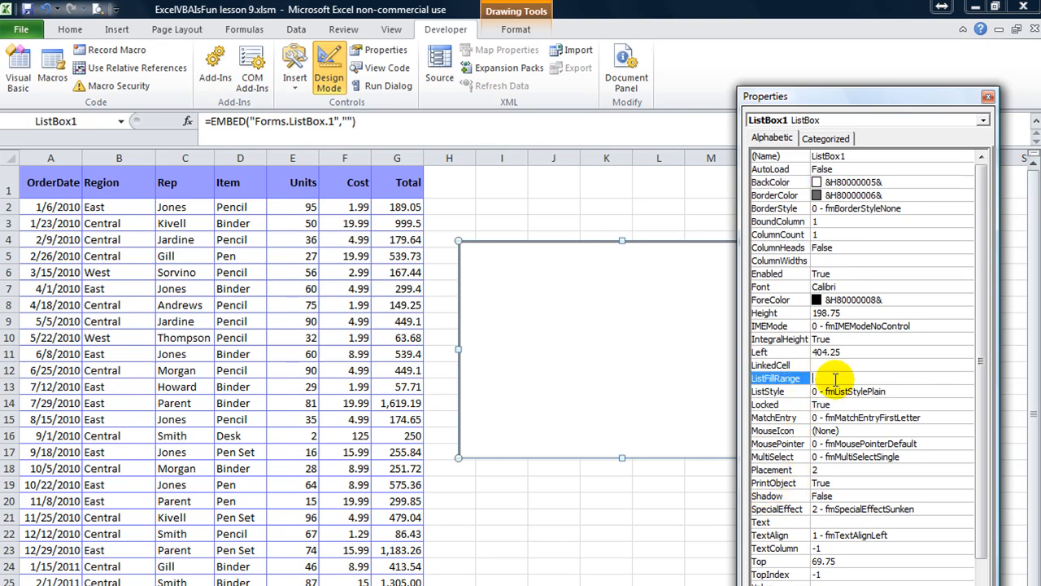
type("myDB")
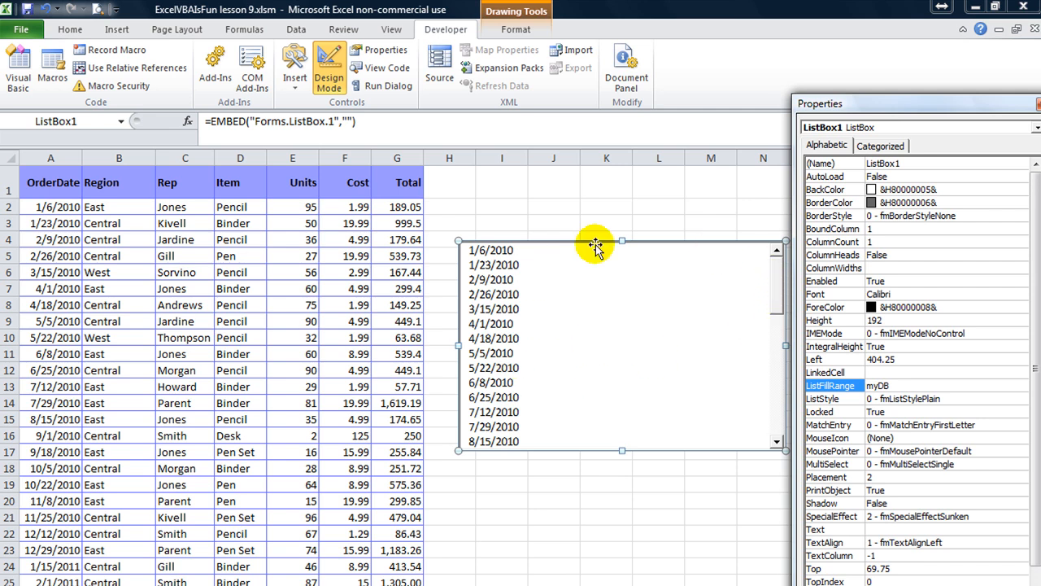
mouse_move(501, 248)
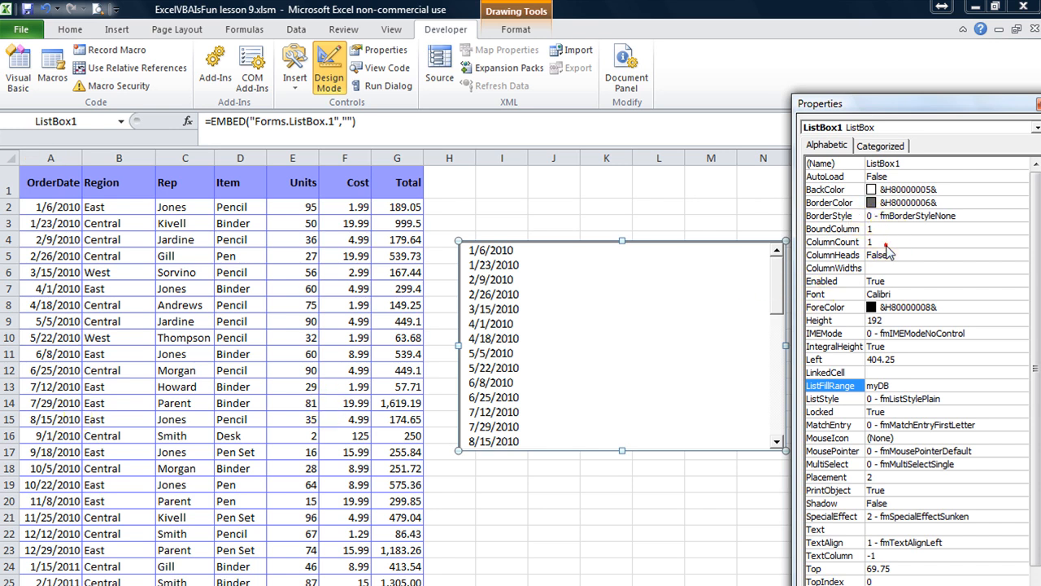
Set ListBox1's ColumnCount to 7 so all sales columns show.
left_click(833, 241)
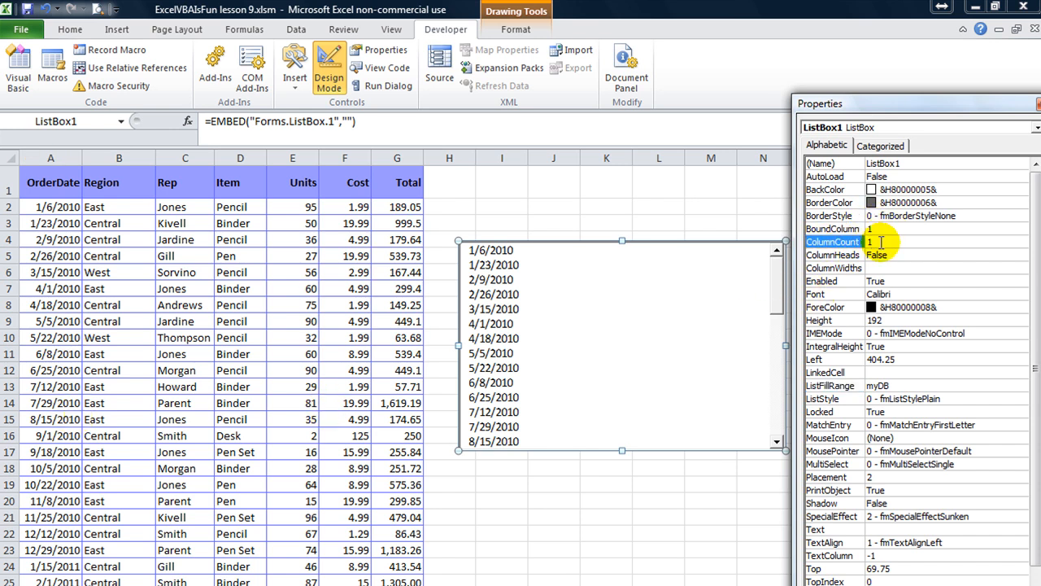
type("7")
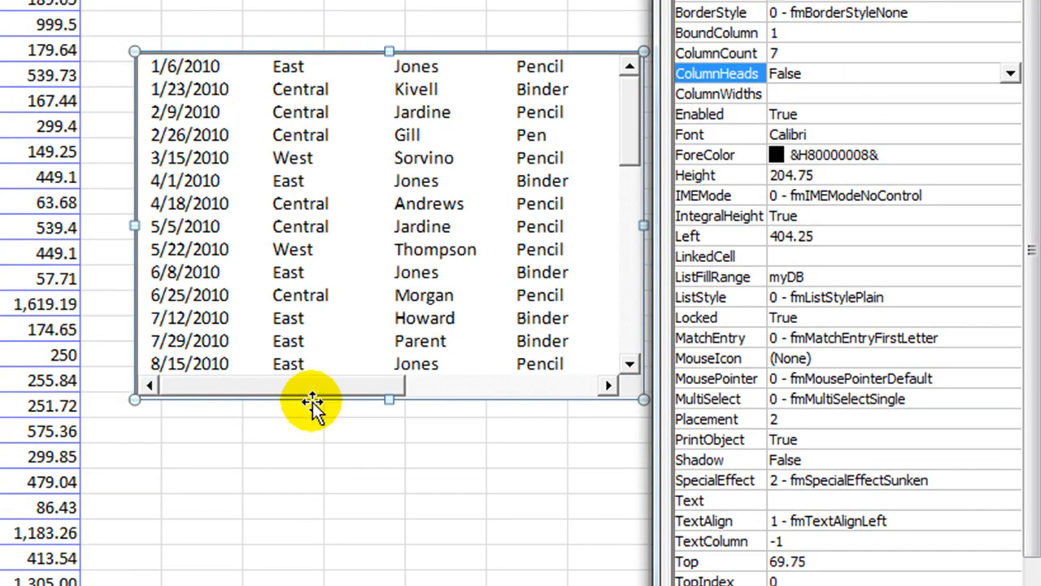
mouse_move(257, 68)
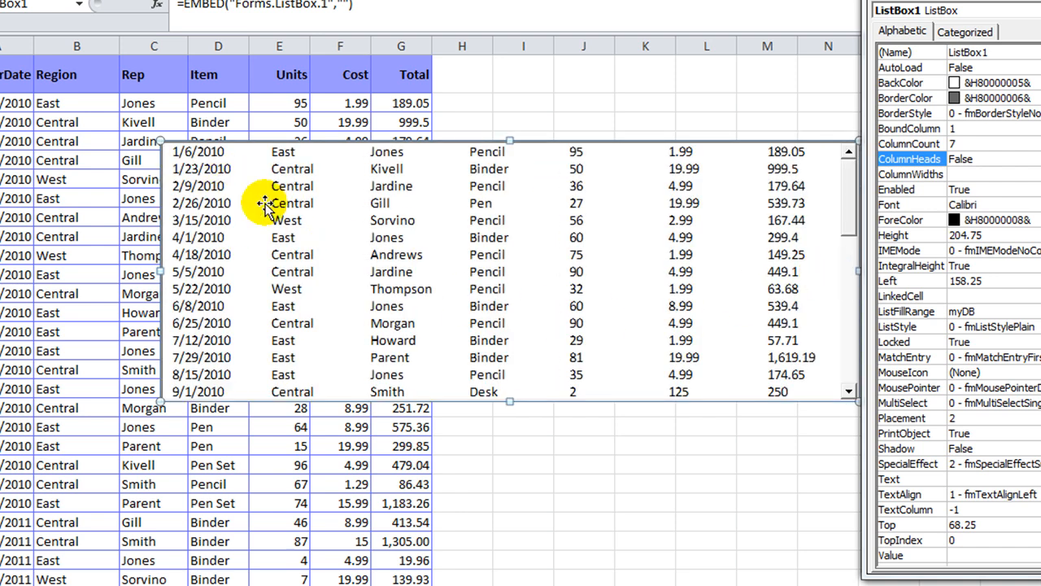
mouse_move(696, 317)
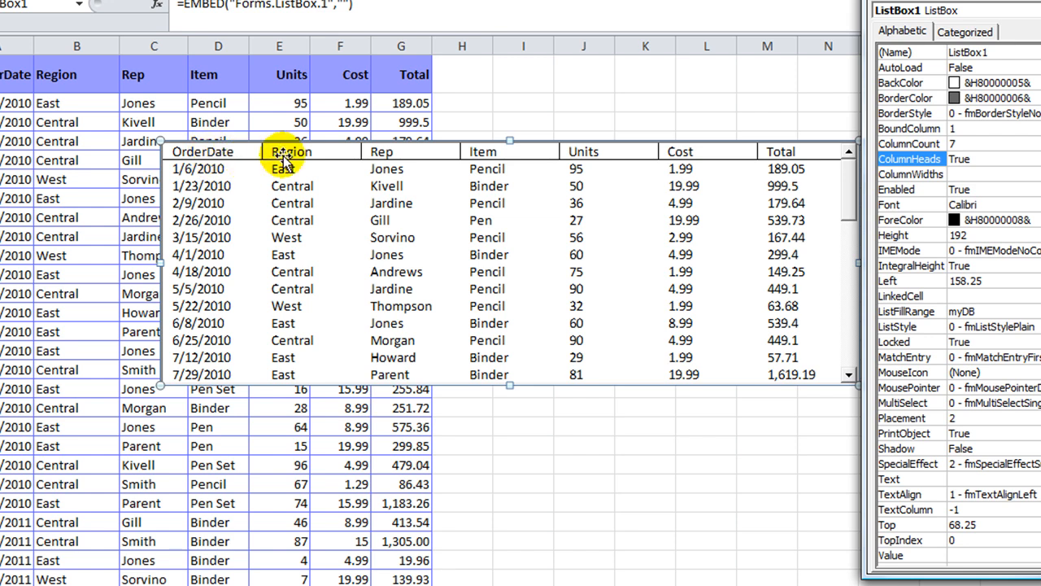
mouse_move(236, 220)
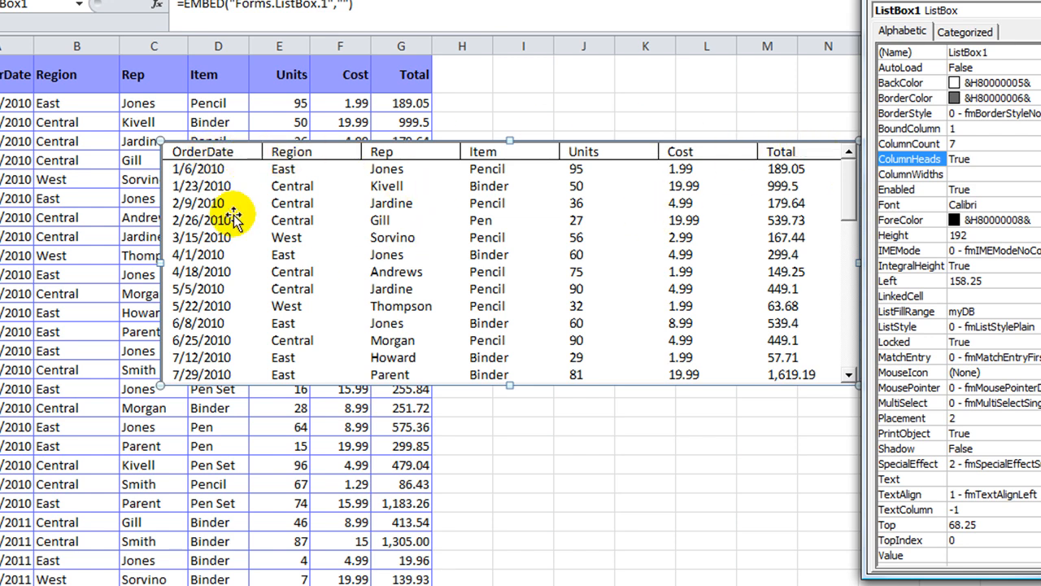
mouse_move(794, 153)
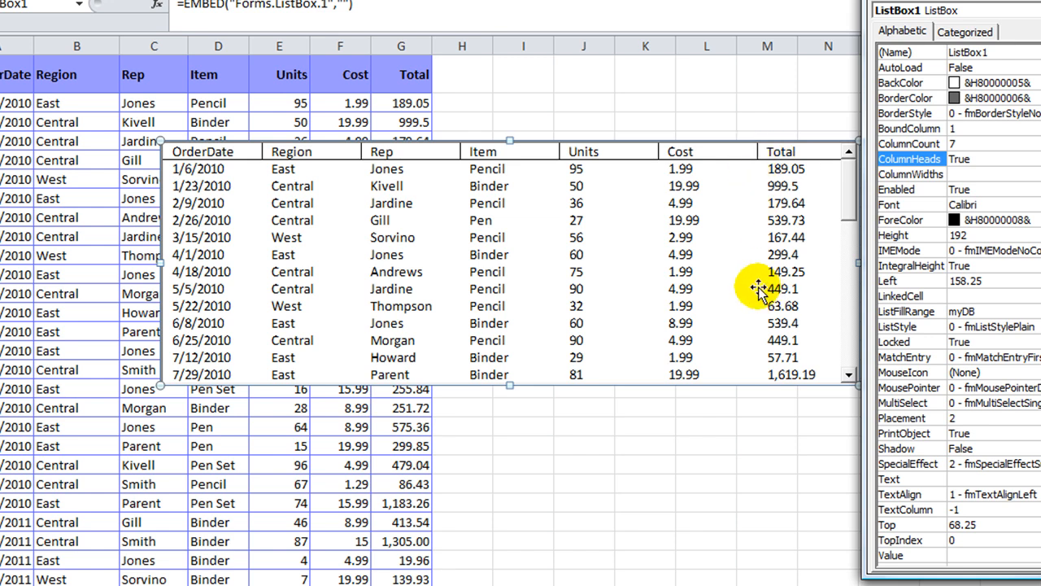
mouse_move(420, 307)
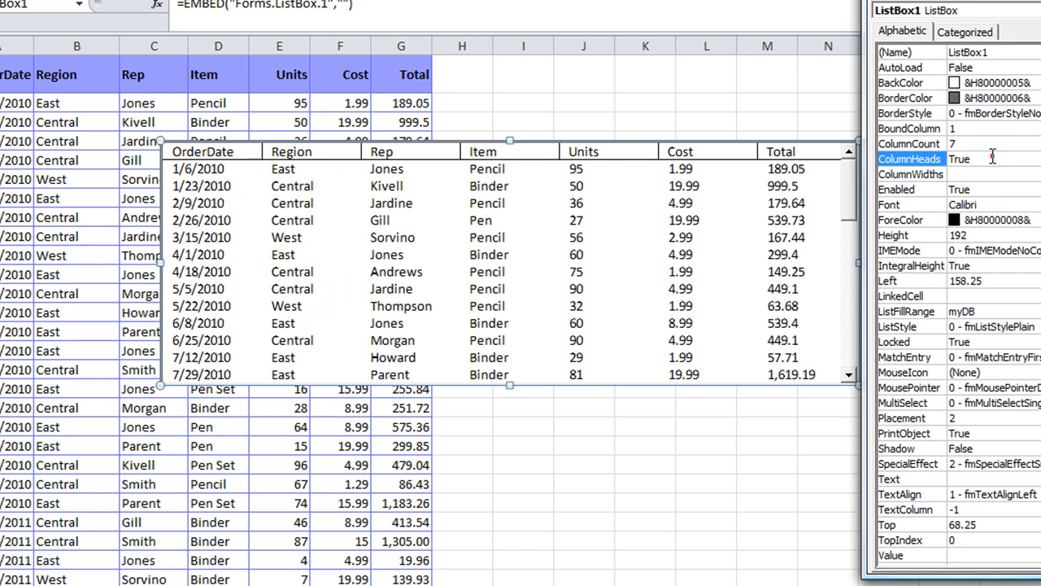
Enter ColumnWidths of 50;30;;40 for ListBox1.
left_click(911, 174)
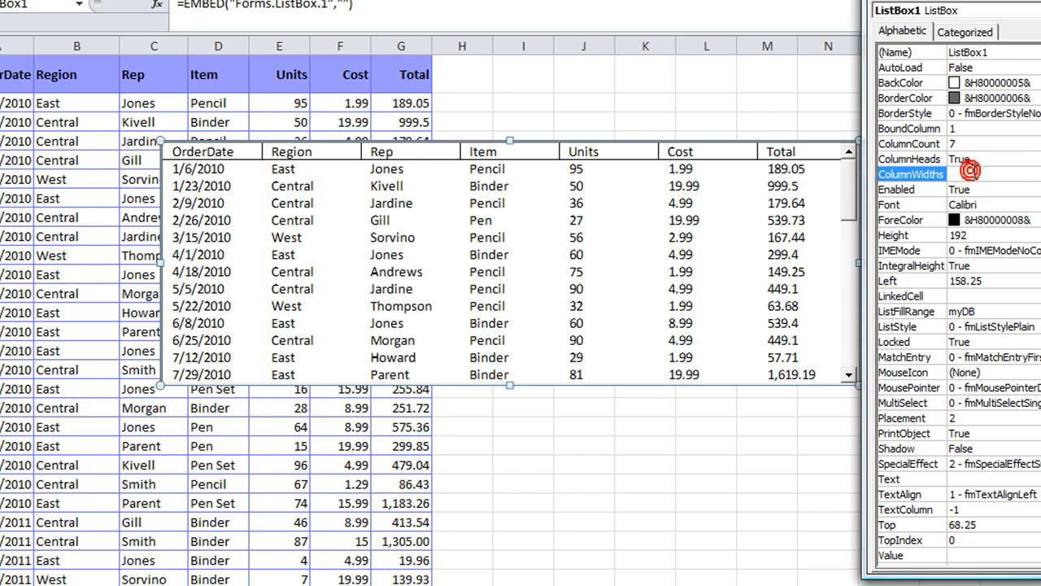
mouse_move(660, 195)
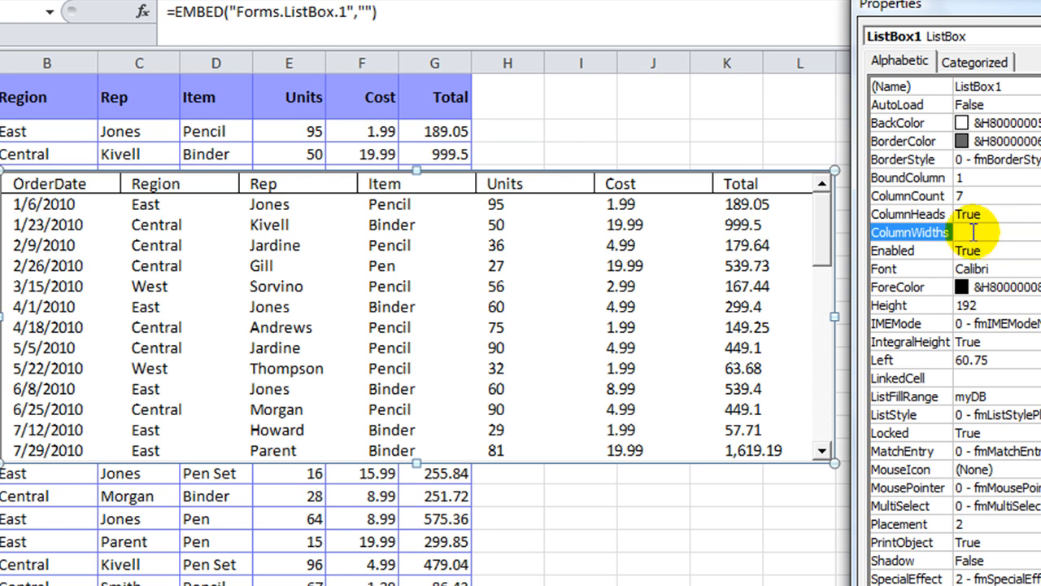
type("50")
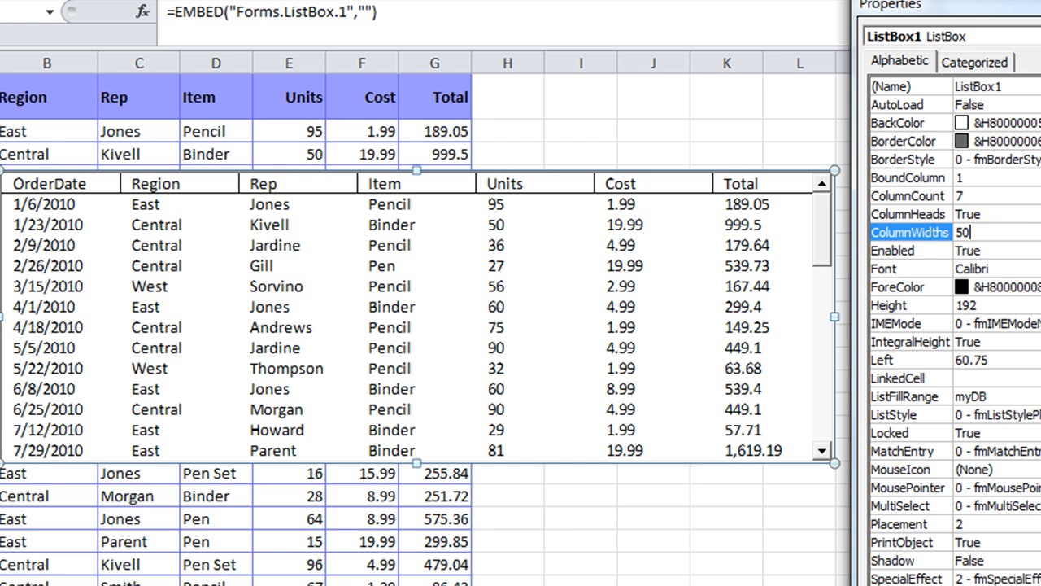
type(";")
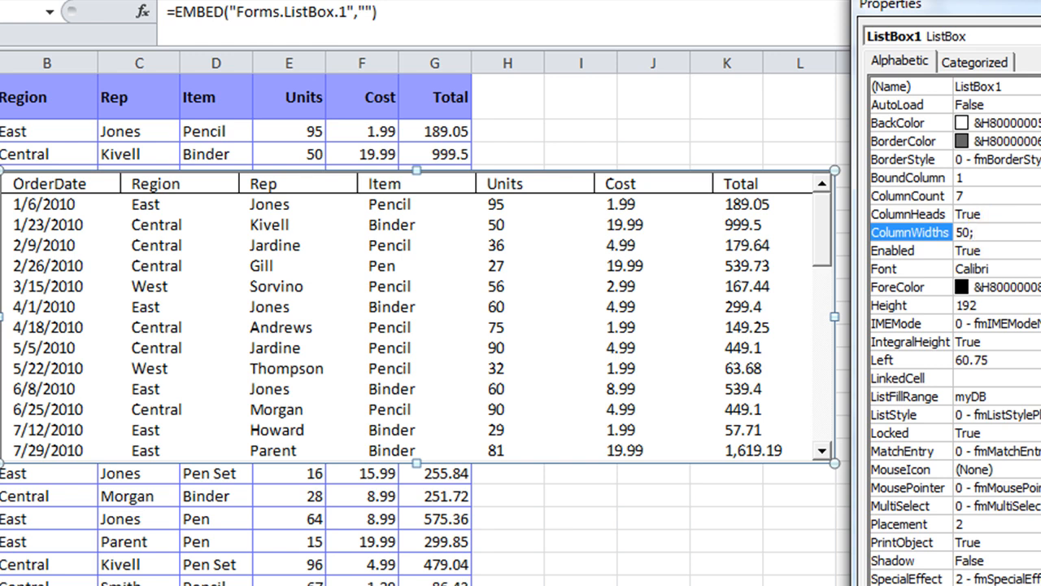
type("30;")
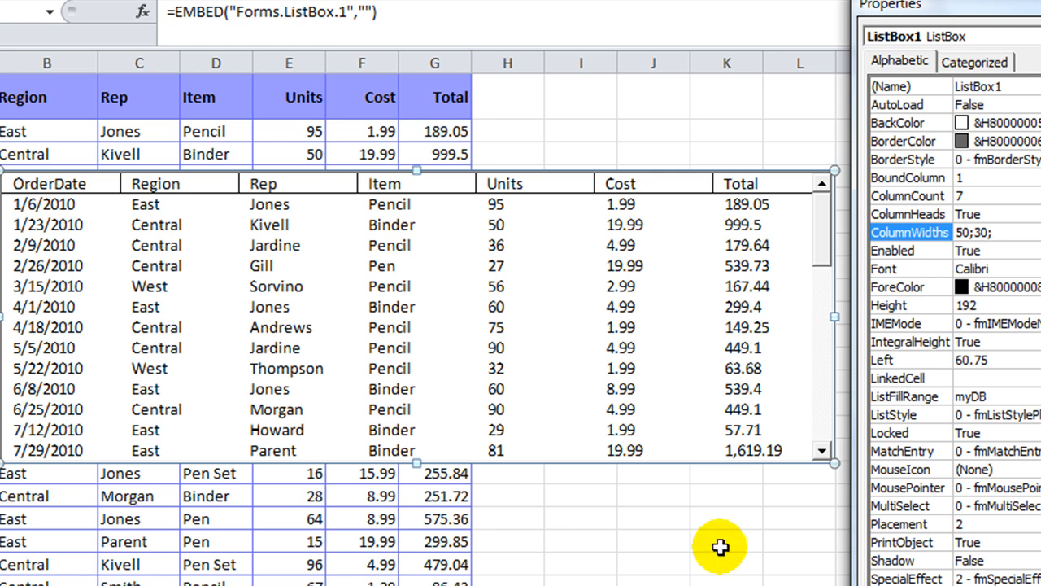
type(";40")
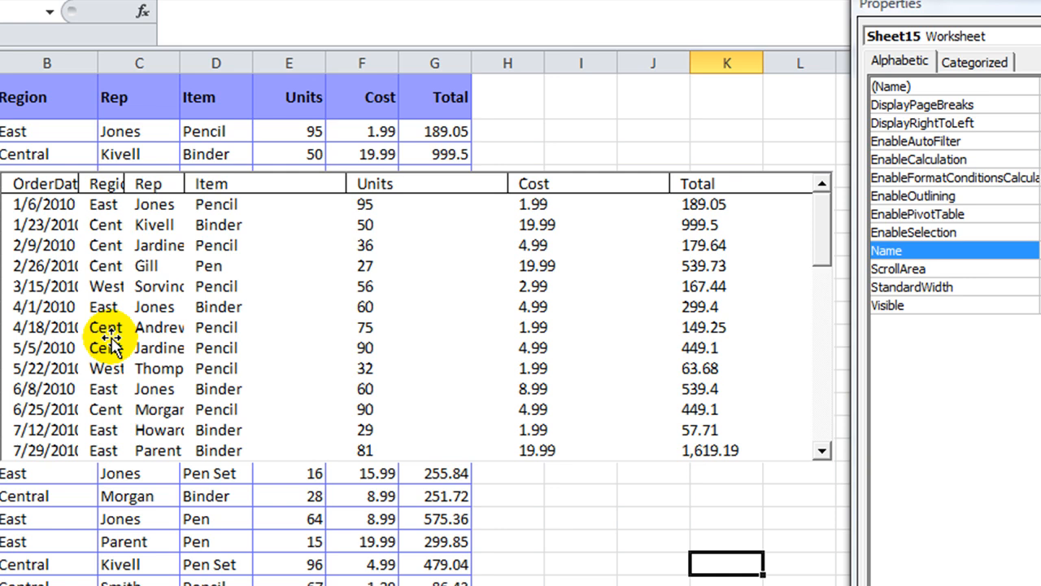
mouse_move(90, 398)
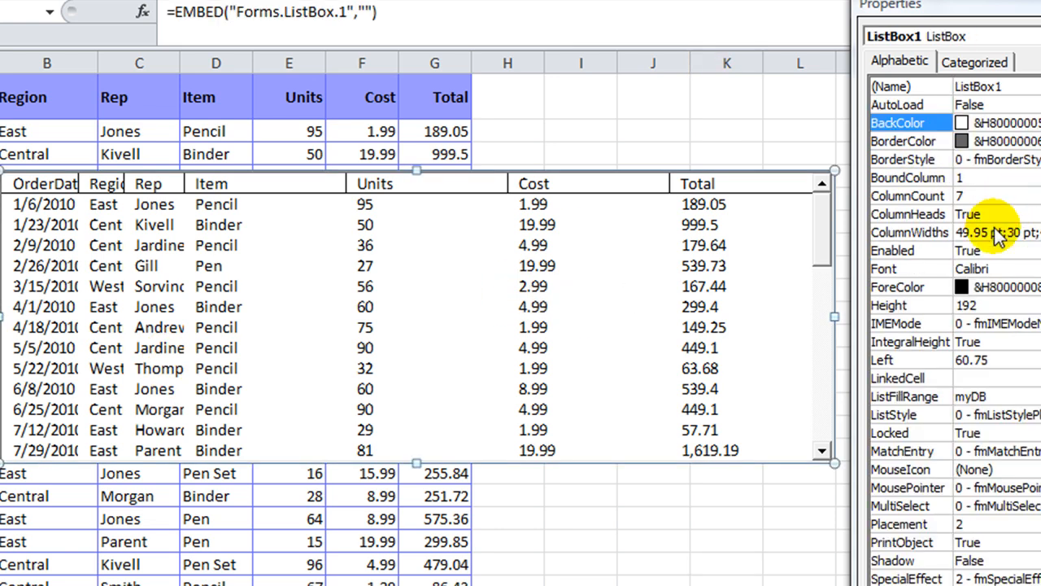
Revise ColumnWidths to 10pt;30 pt;40 and commit the value.
left_click(907, 233)
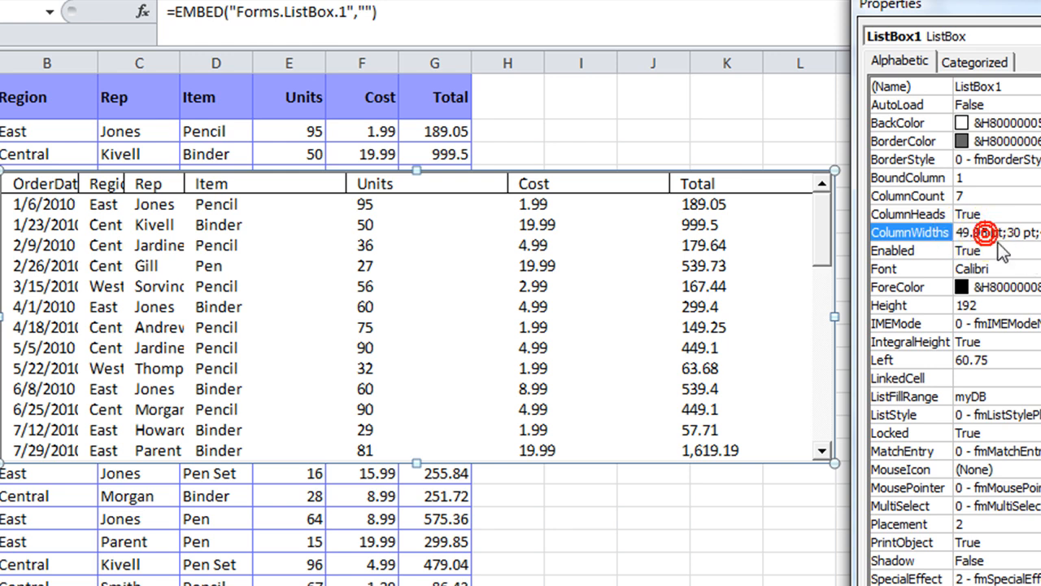
type("10pt;30 pt;40")
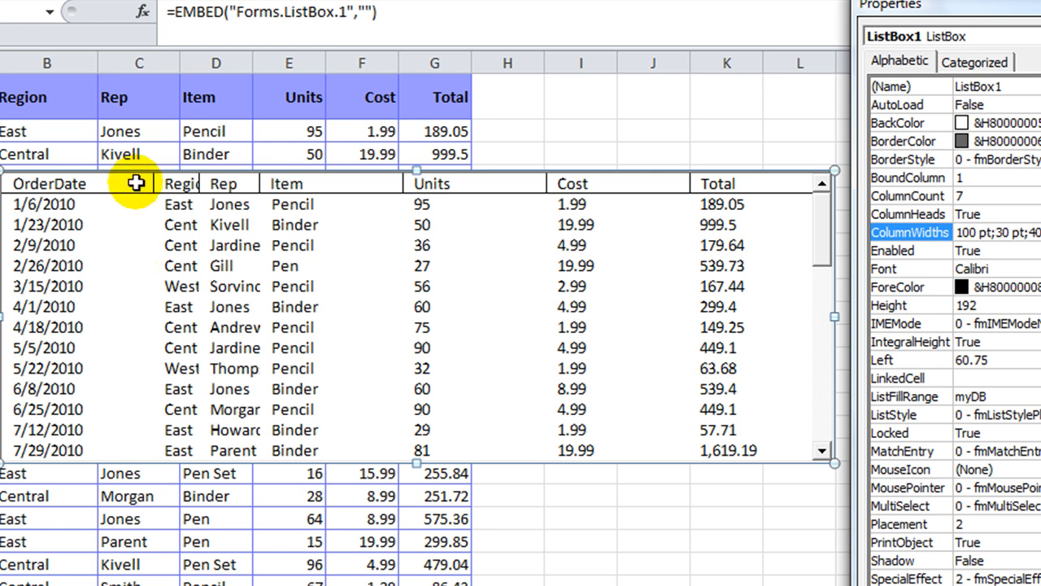
left_click(976, 231)
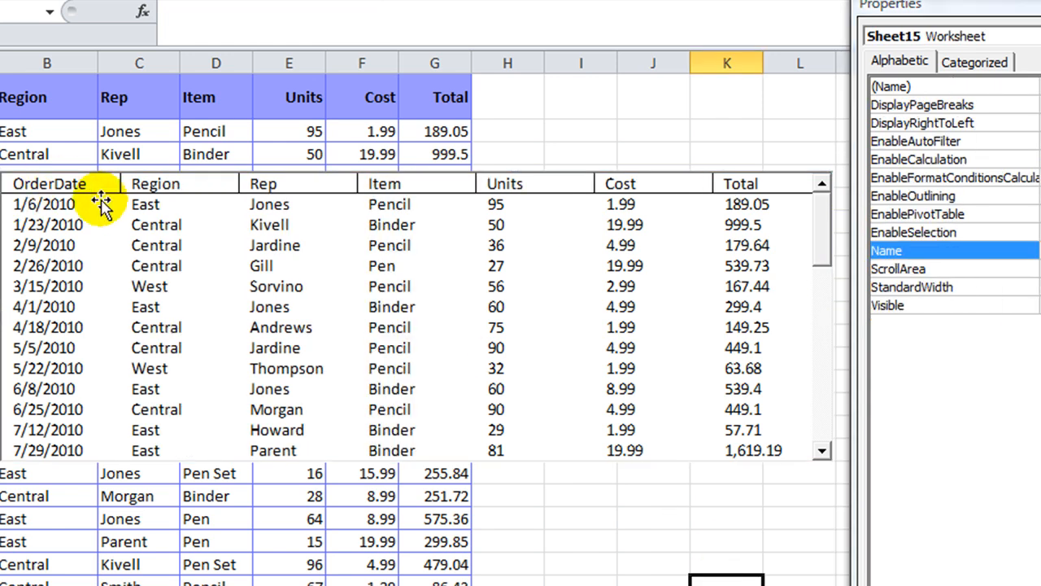
mouse_move(452, 326)
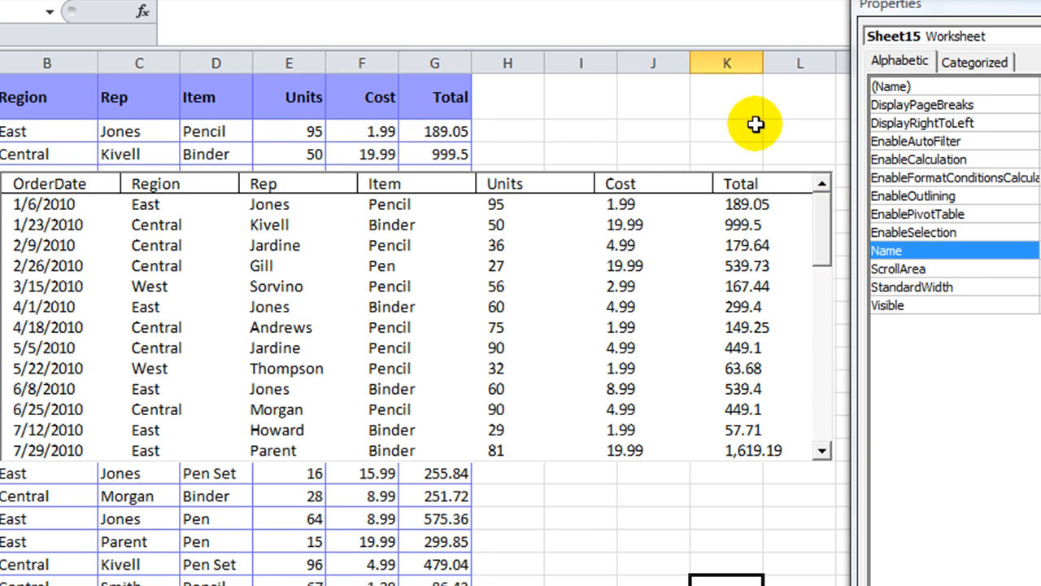
mouse_move(828, 220)
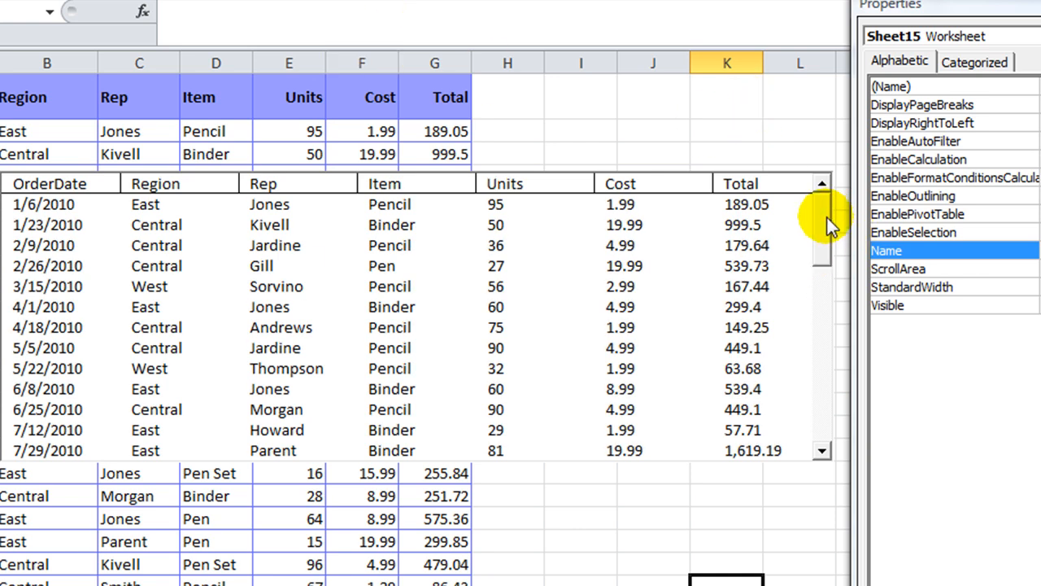
Scroll the list box to late 2011 and select the 10/31/2011 then the 9/10/2011 order.
scroll("down", 3)
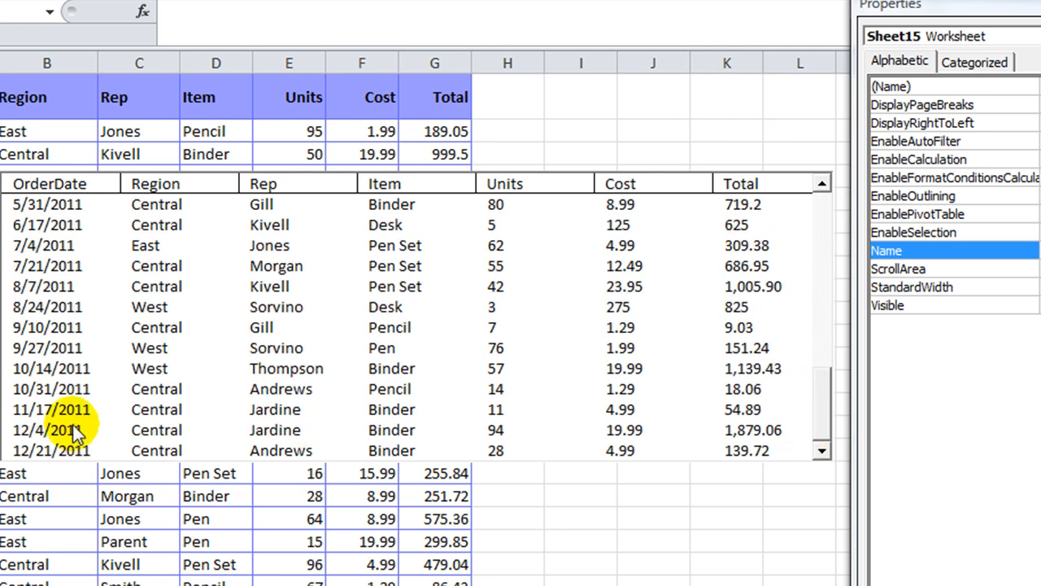
left_click(171, 389)
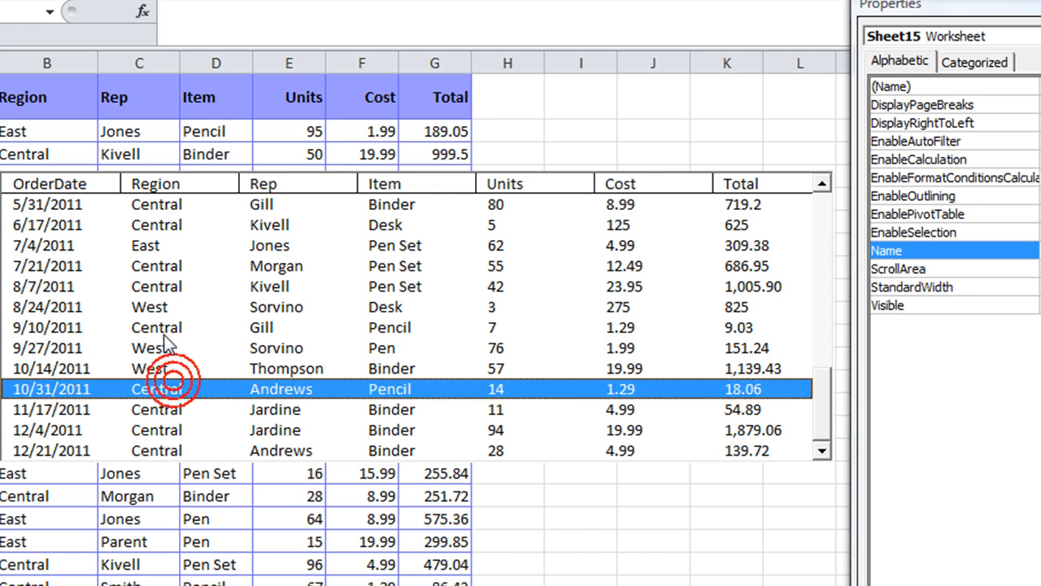
left_click(203, 327)
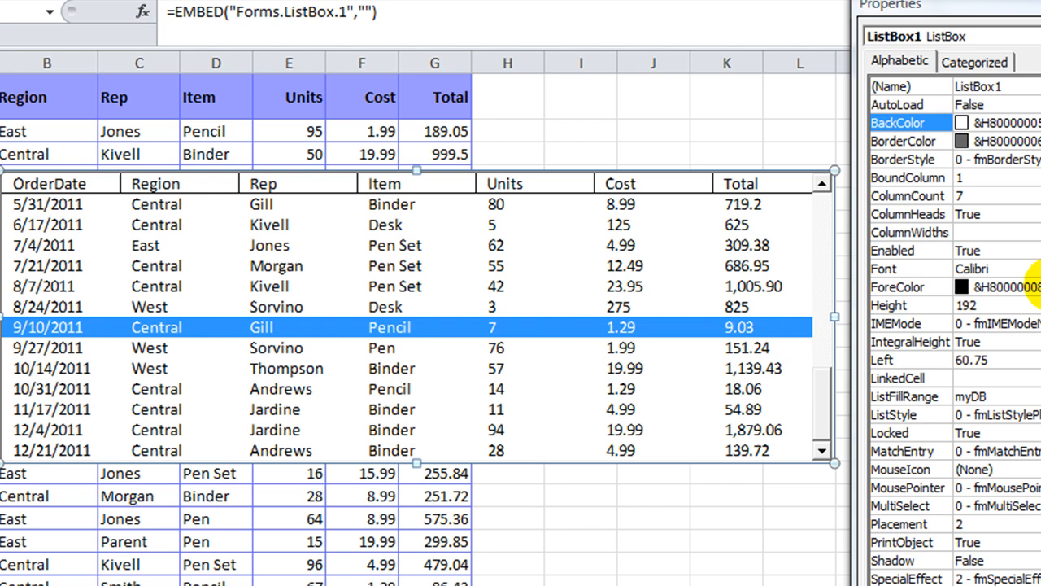
mouse_move(1033, 250)
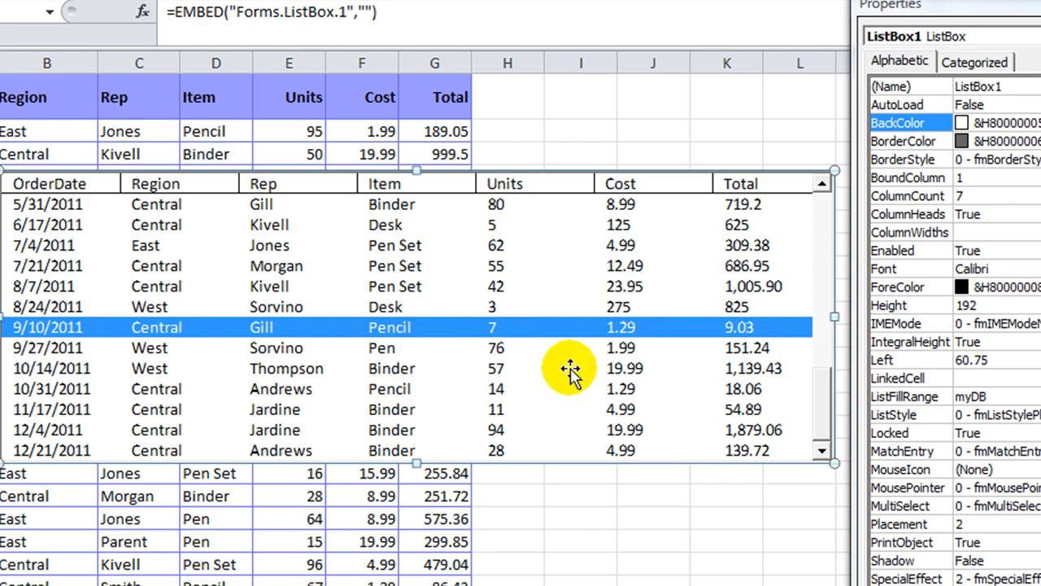
mouse_move(325, 374)
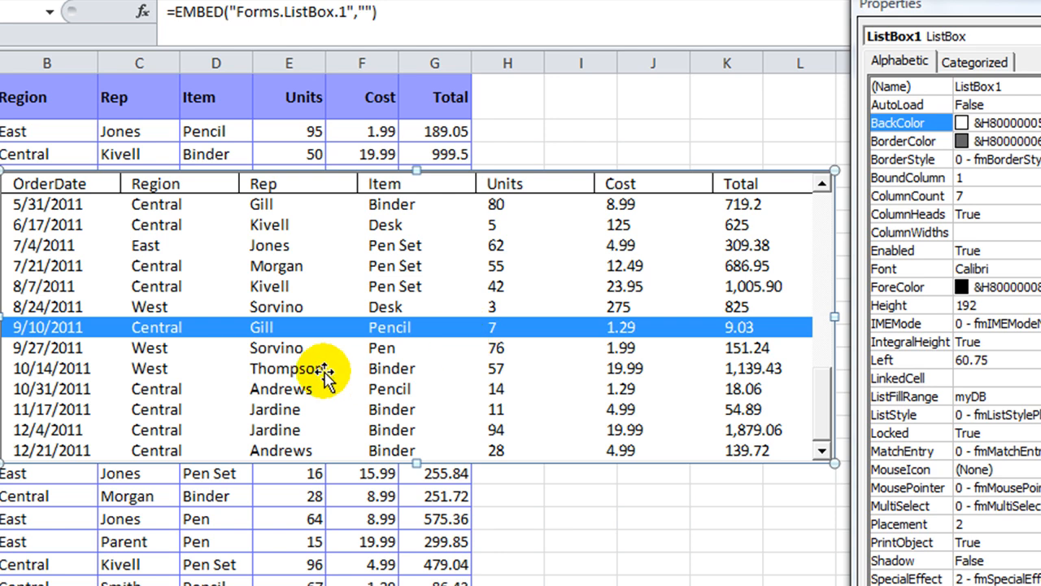
mouse_move(410, 387)
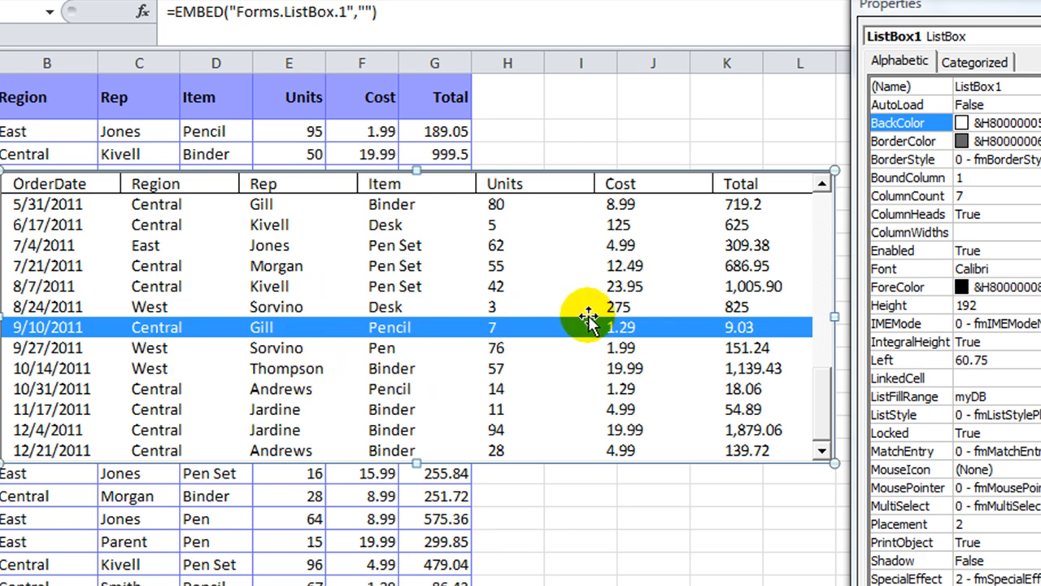
mouse_move(485, 384)
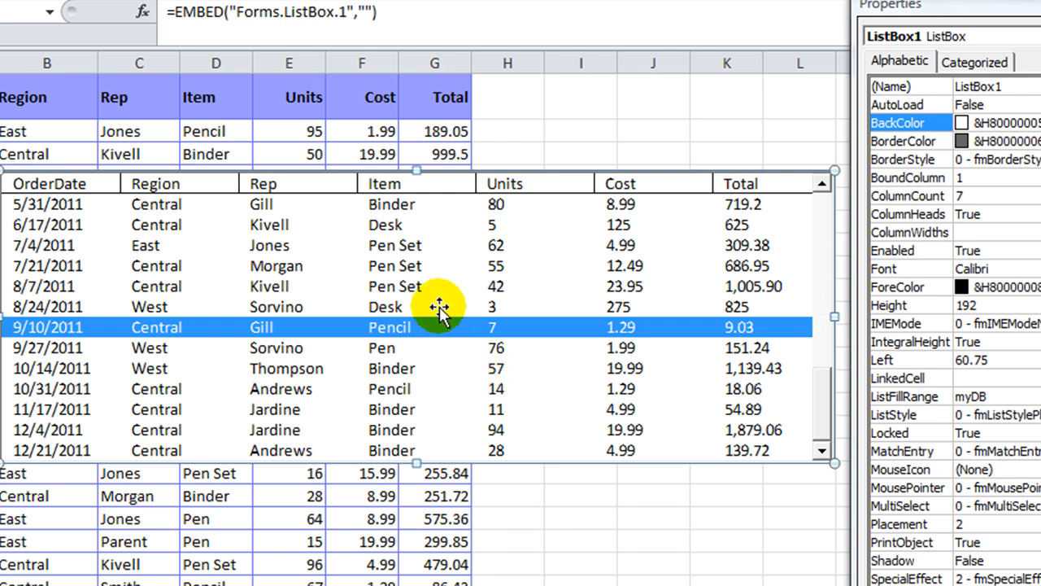
mouse_move(724, 399)
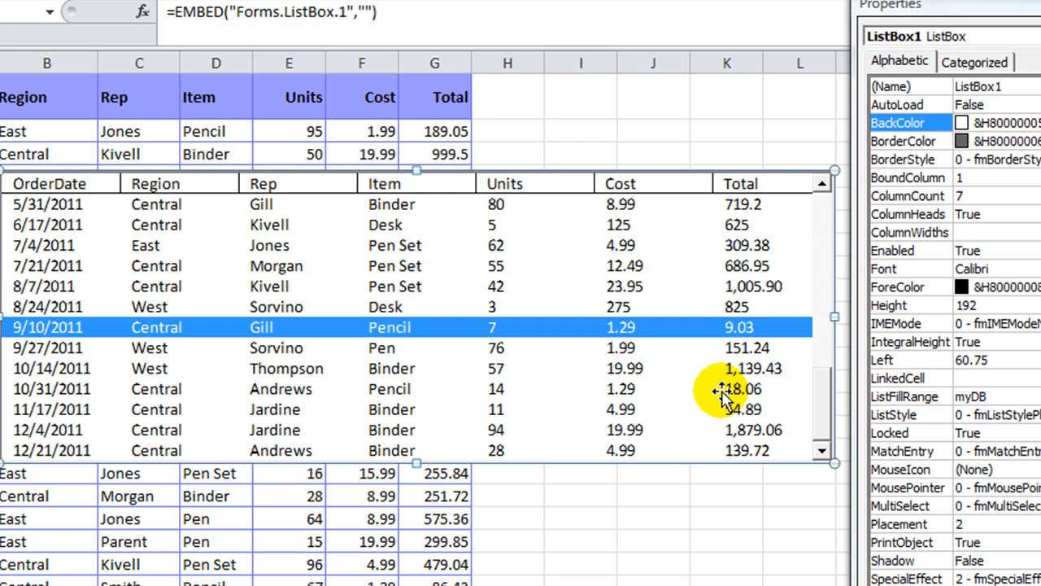
mouse_move(762, 337)
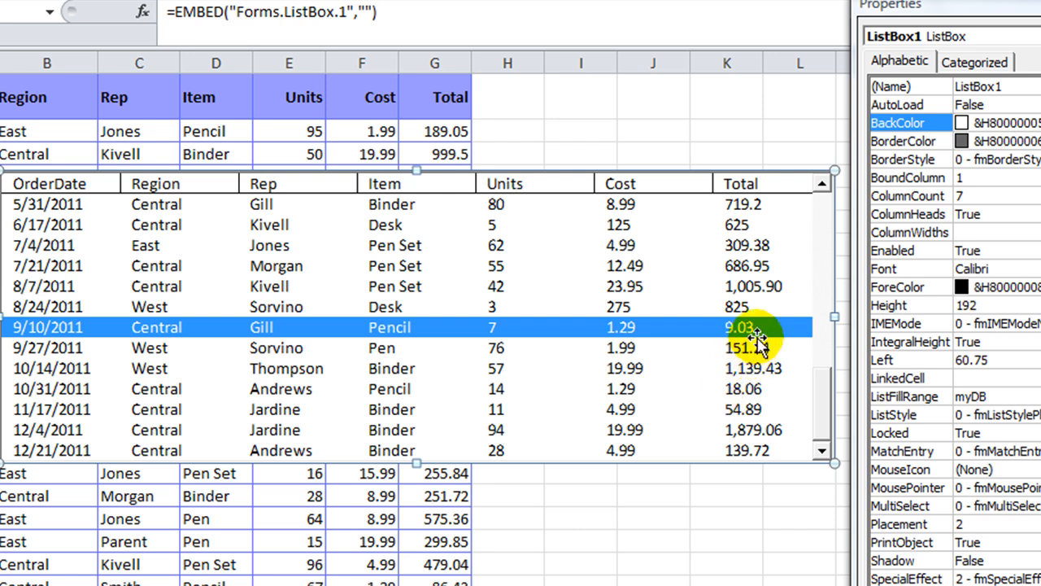
mouse_move(989, 228)
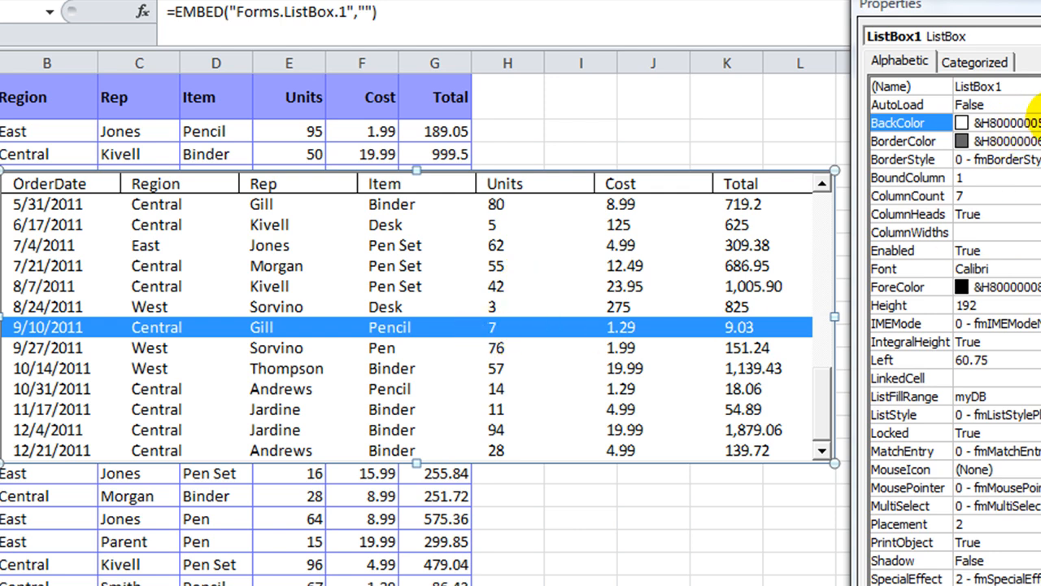
left_click(910, 140)
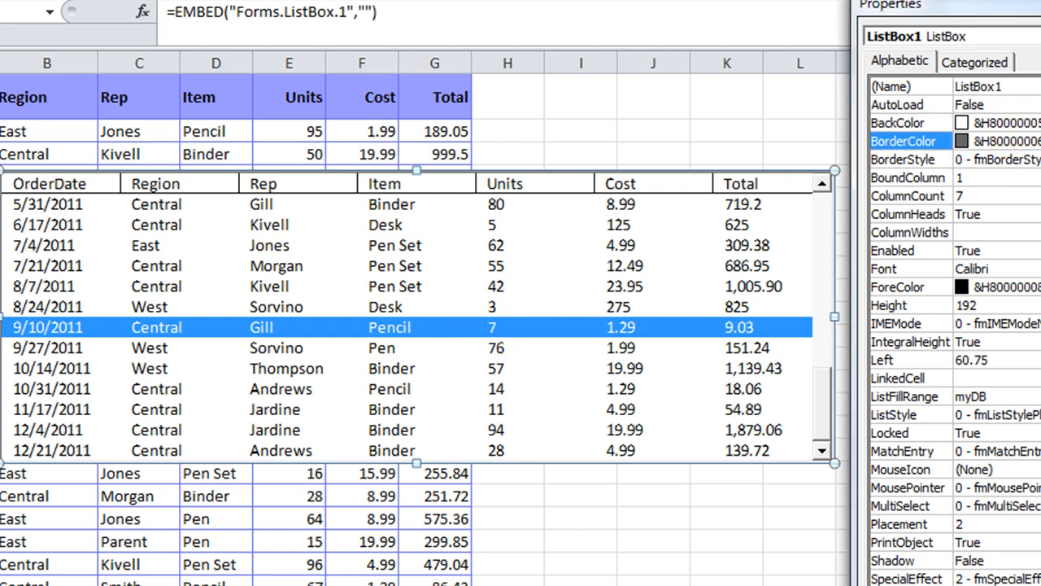
left_click(898, 287)
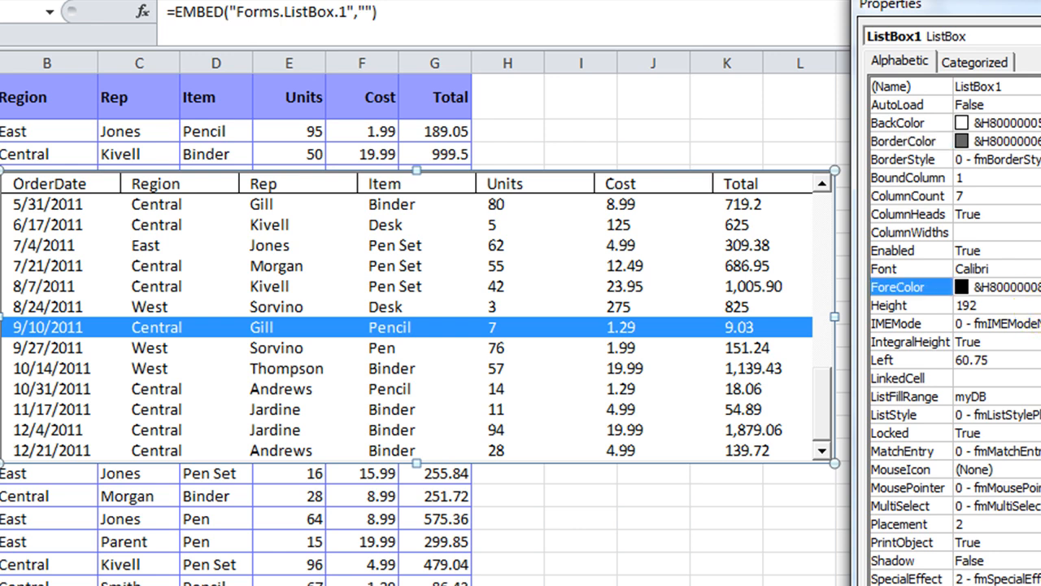
left_click(911, 268)
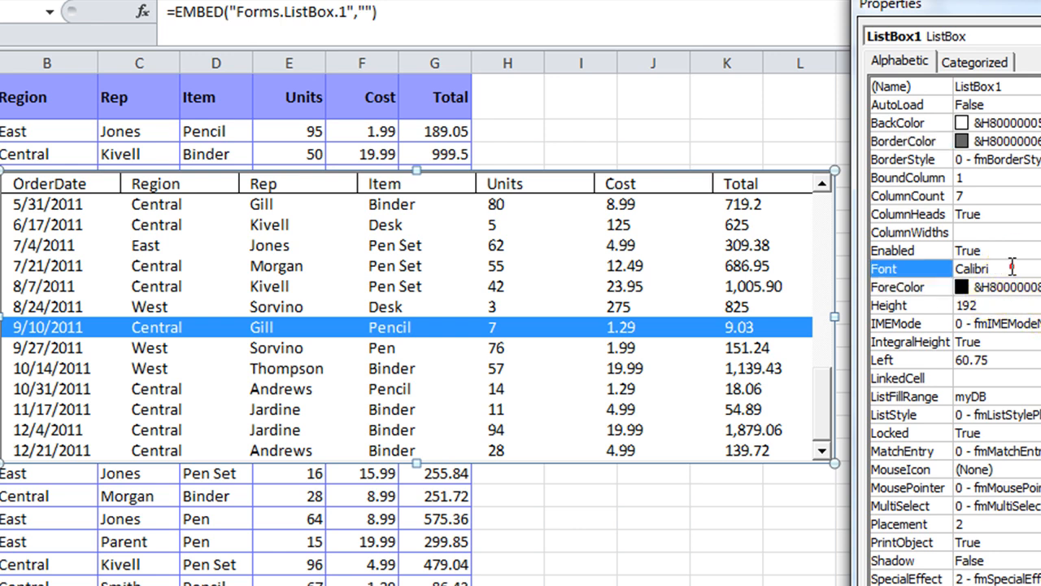
mouse_move(1020, 267)
type("a")
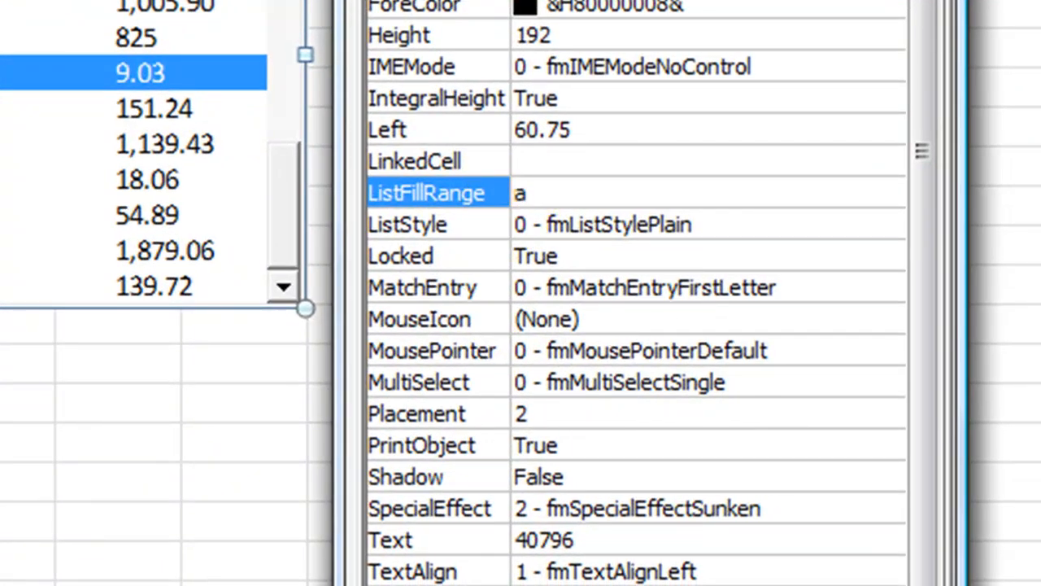
Replace the ListFillRange cell reference A2:G50 with the named range myDB.
type("2:")
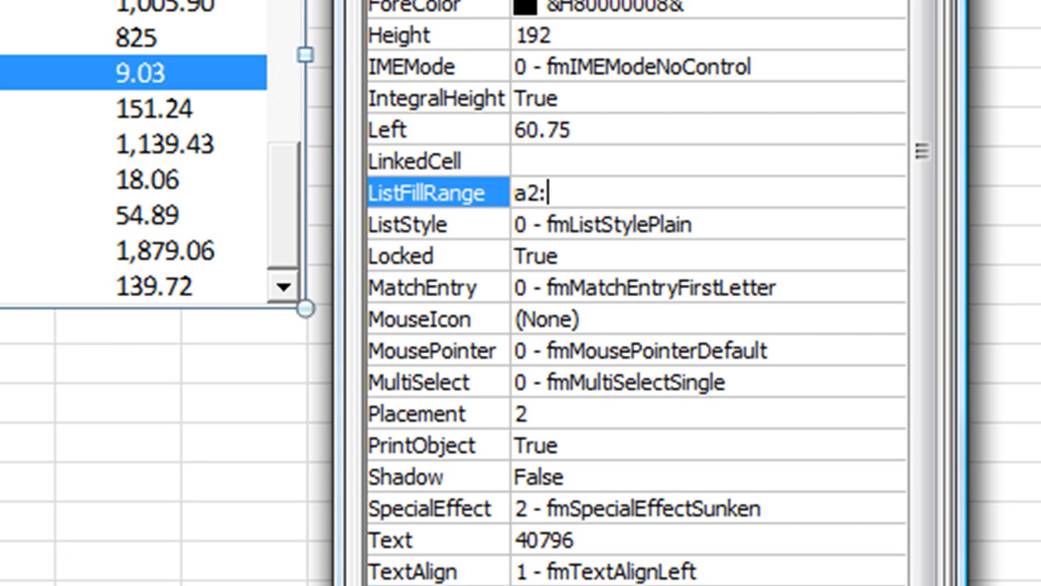
type("g")
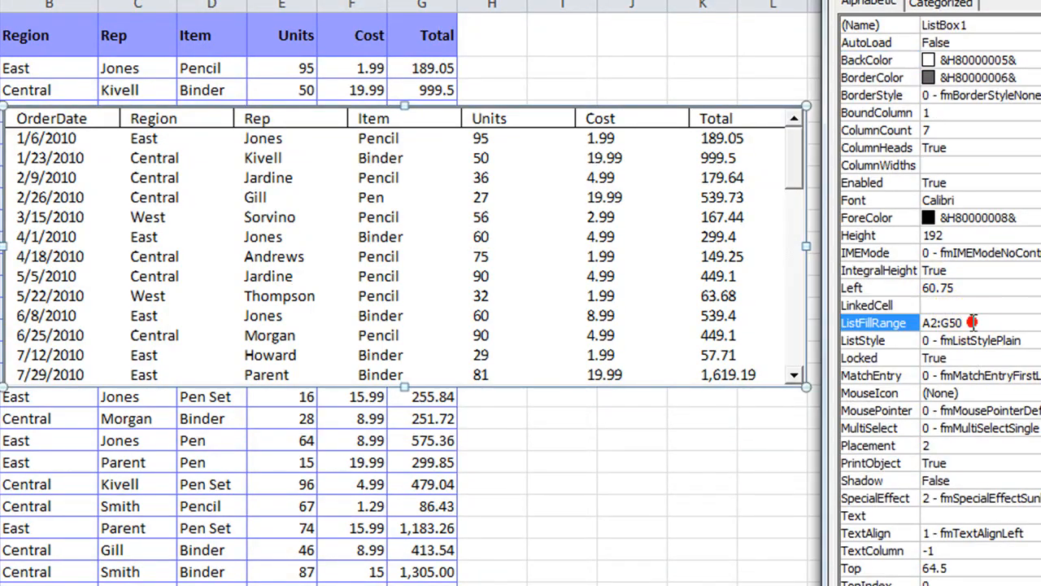
type("myA")
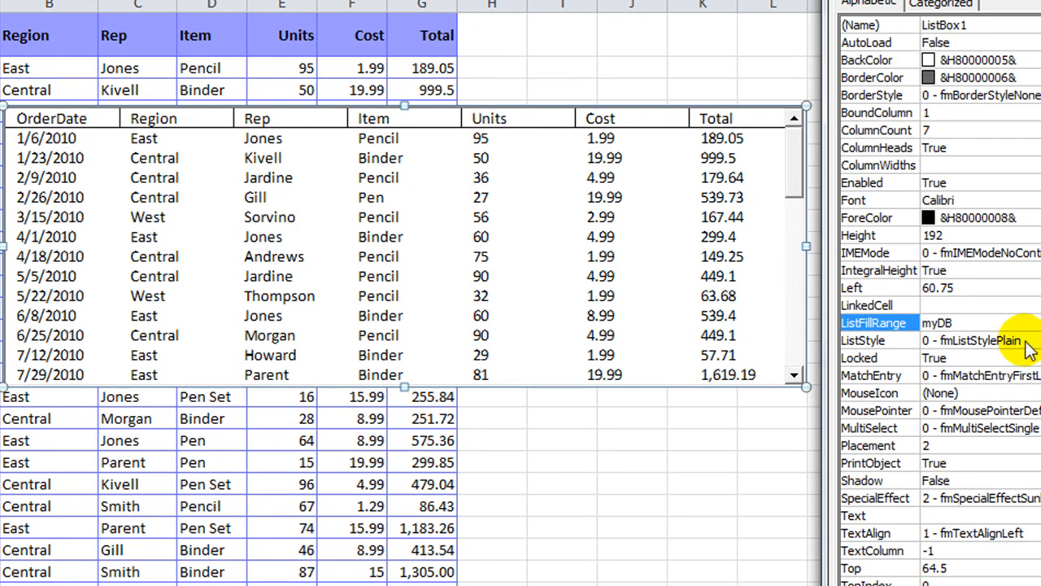
left_click(862, 340)
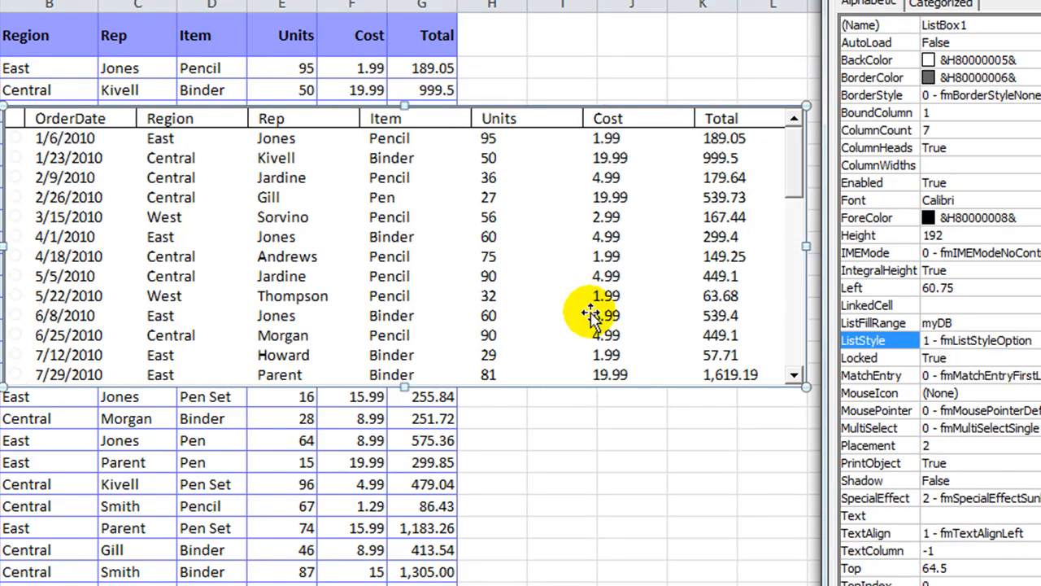
mouse_move(589, 318)
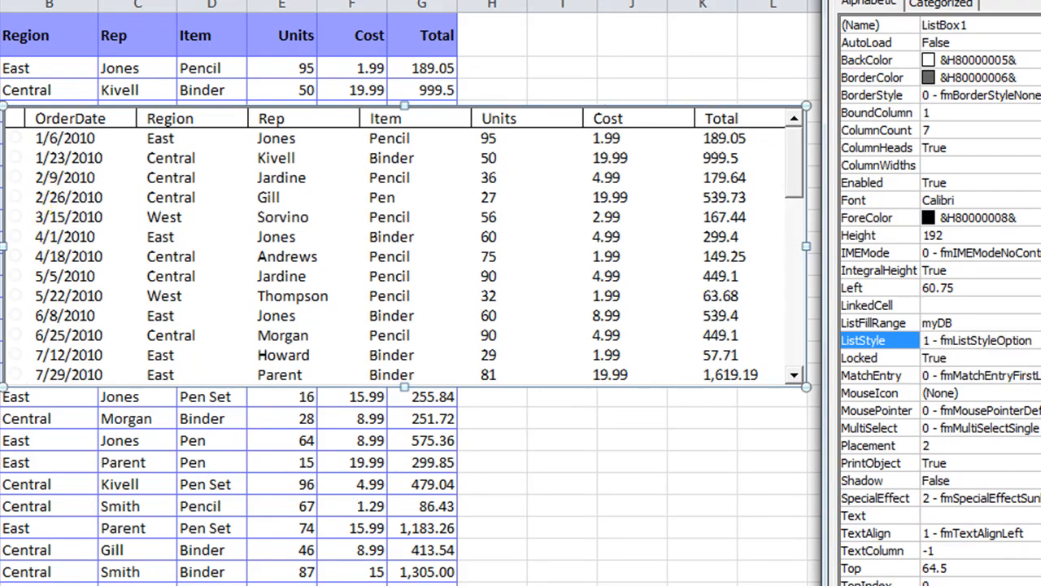
left_click(16, 316)
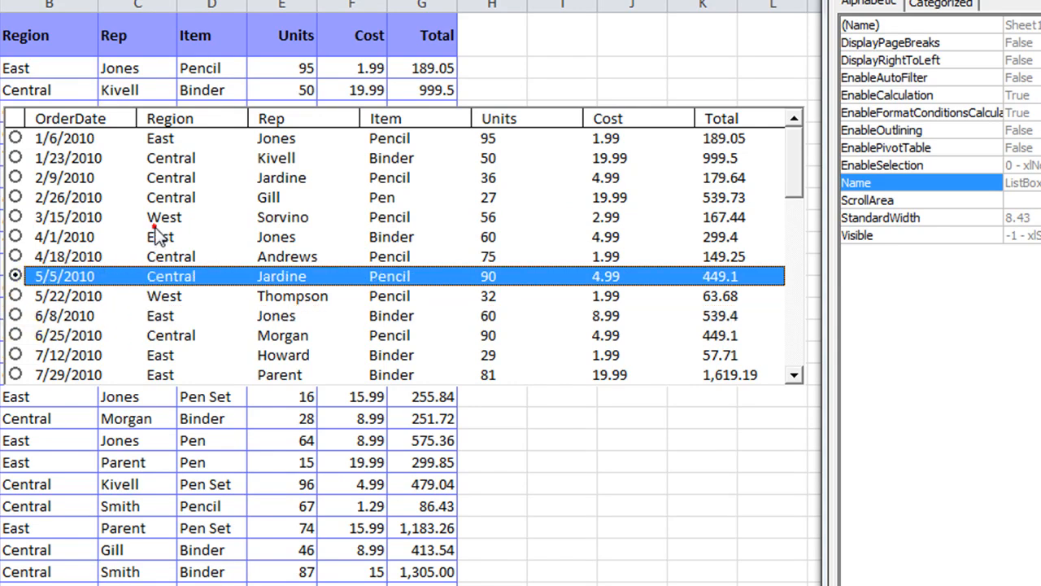
left_click(521, 232)
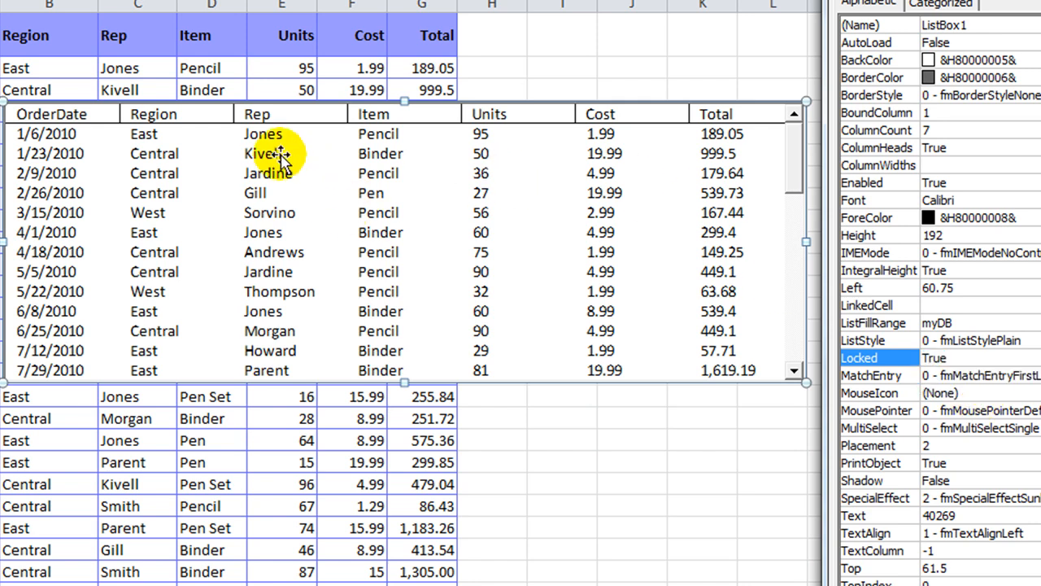
Inspect MatchEntry and MousePointer, then show the MultiSelect choices Single, Multi and Extended.
left_click(870, 374)
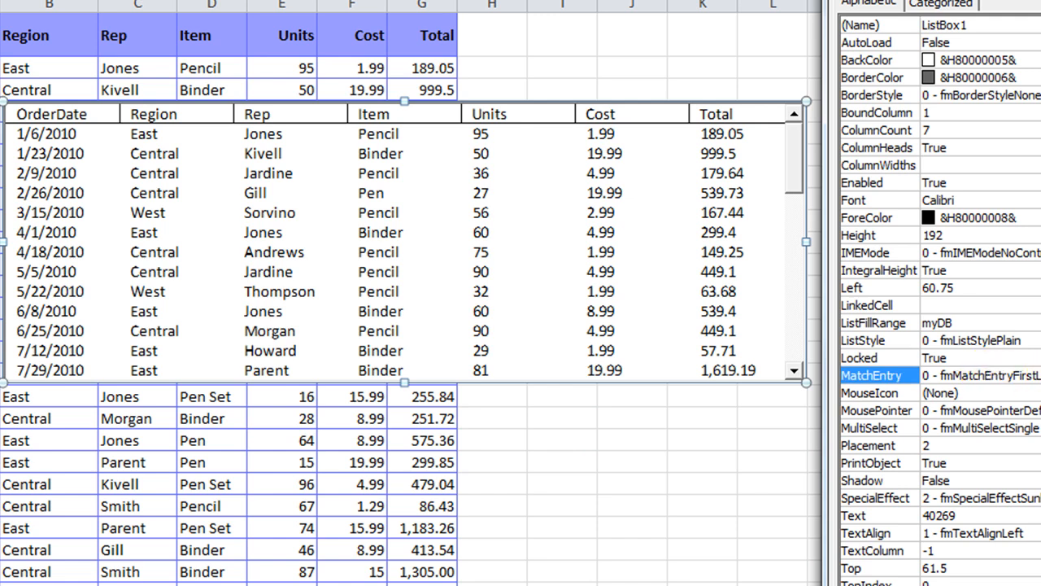
left_click(1033, 374)
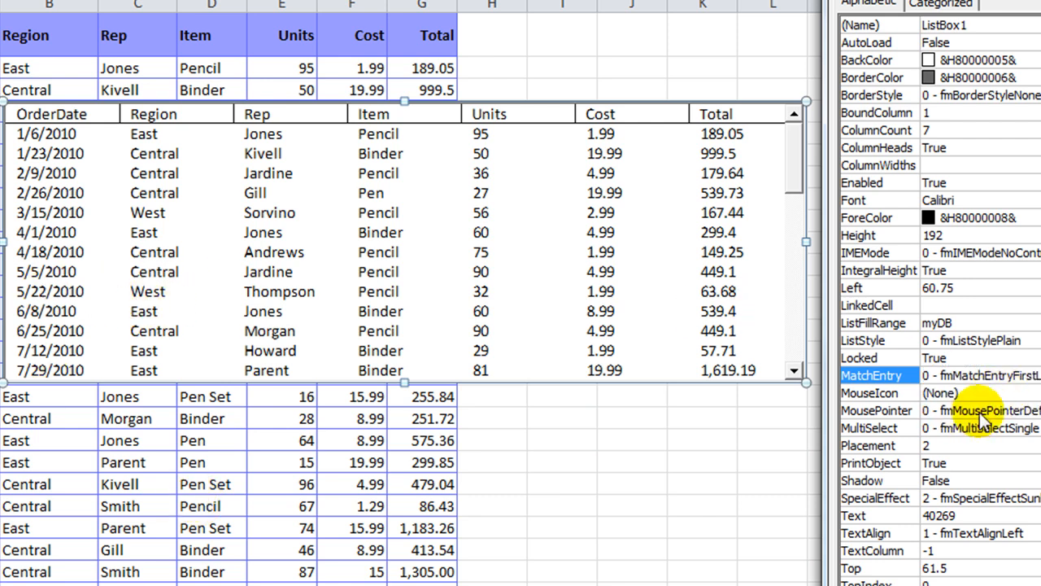
left_click(1033, 410)
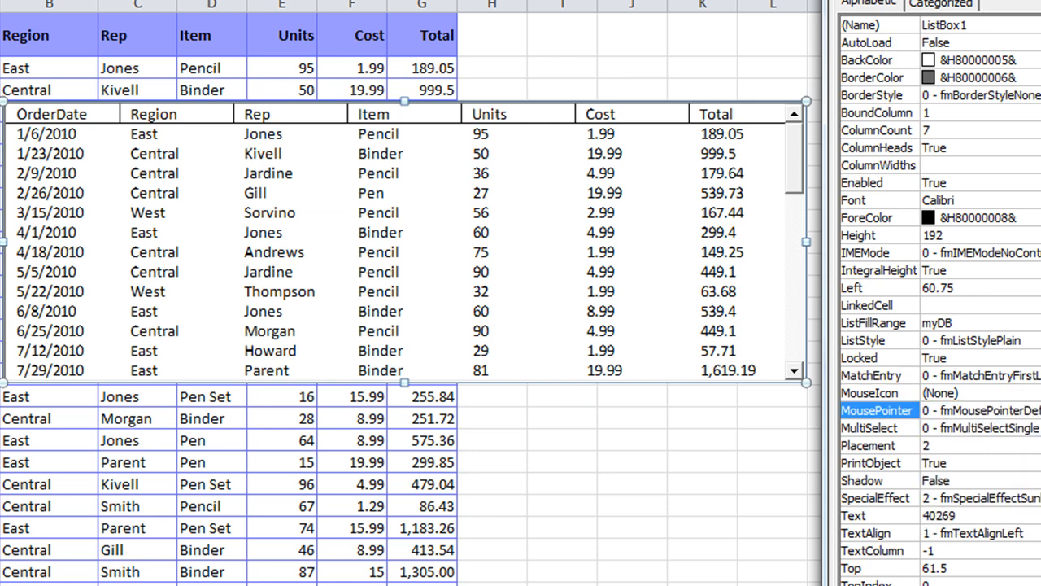
left_click(877, 426)
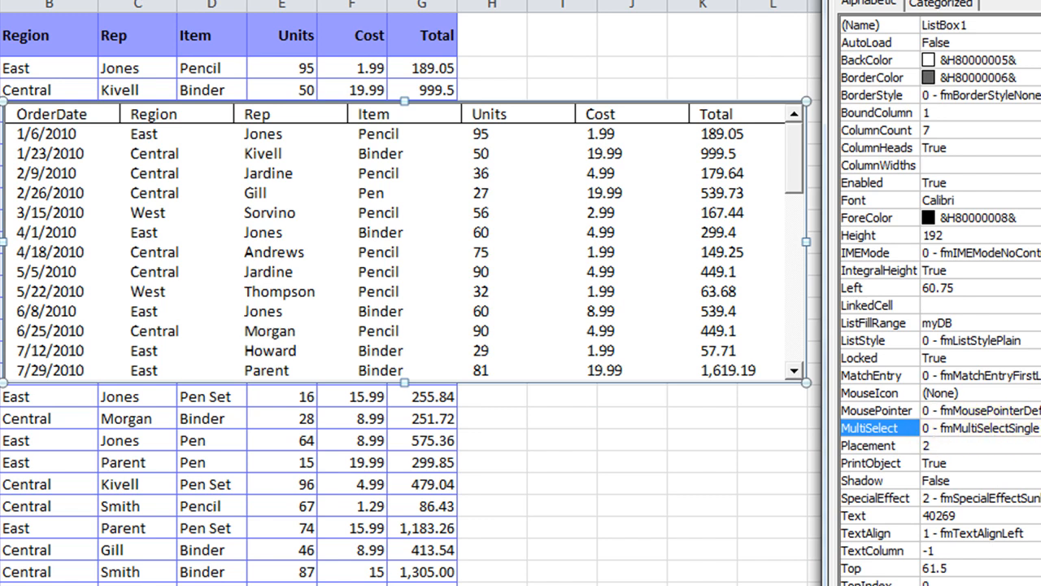
left_click(1033, 426)
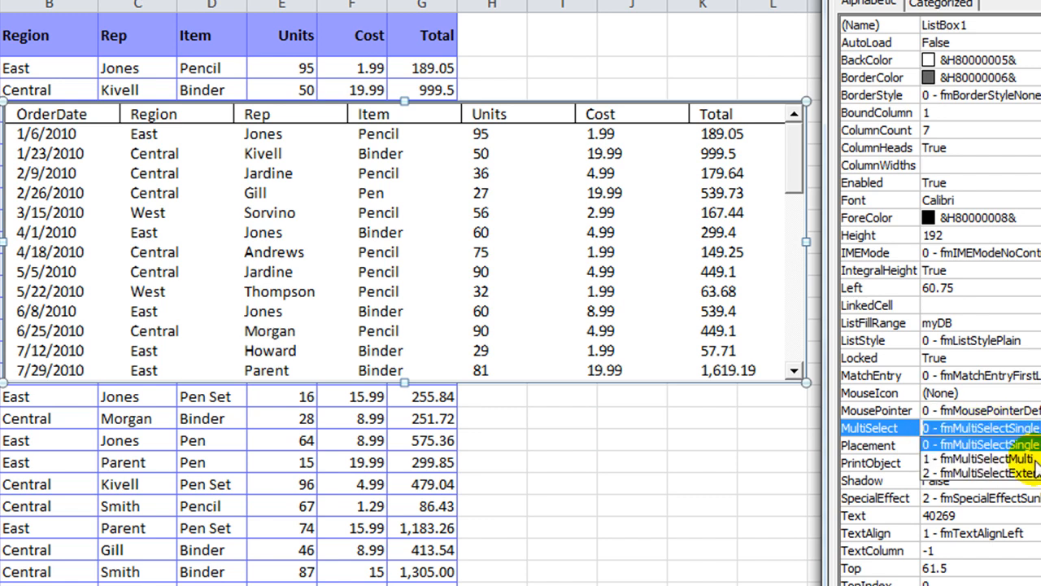
Set MultiSelect to fmMultiSelectMulti, select several order rows to test, and return to editing.
left_click(976, 459)
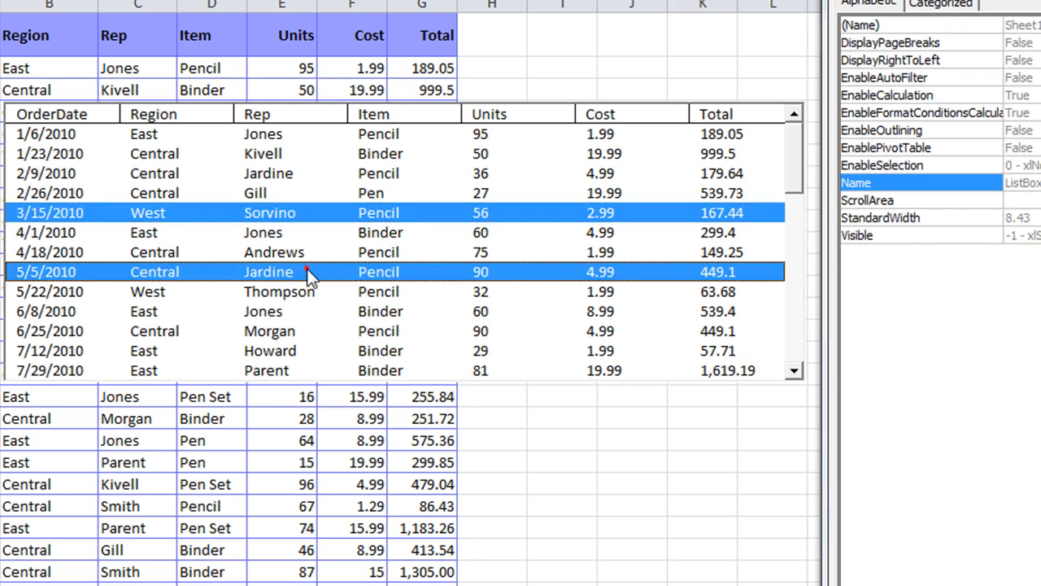
left_click(308, 330)
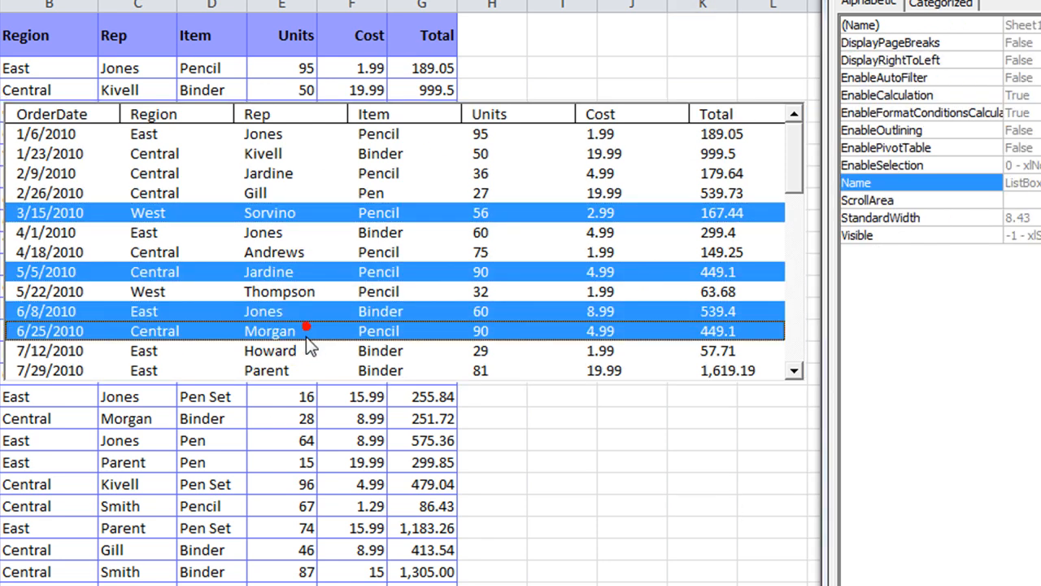
mouse_move(263, 371)
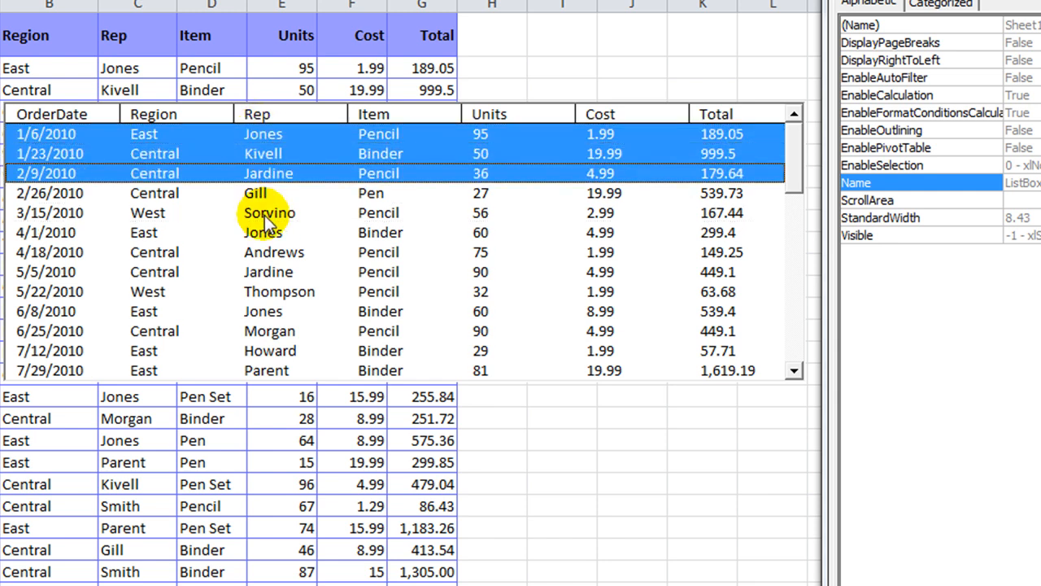
left_click(301, 272)
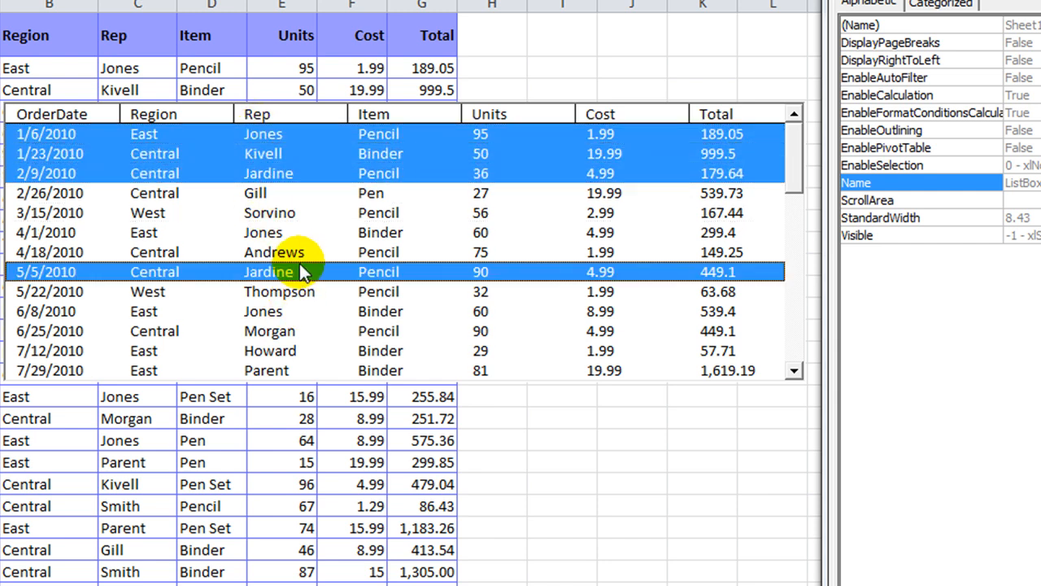
left_click(268, 211)
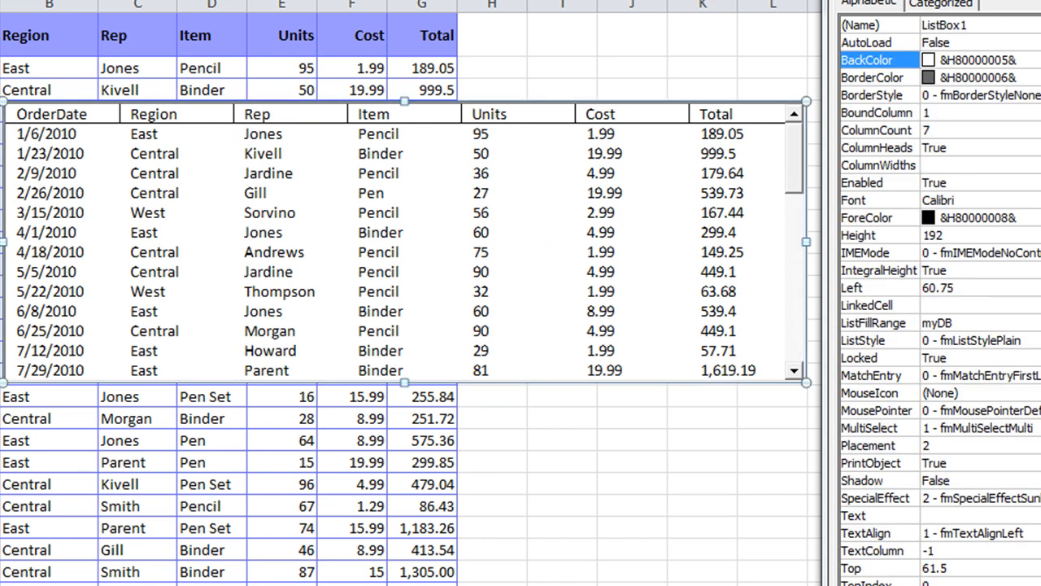
left_click(879, 306)
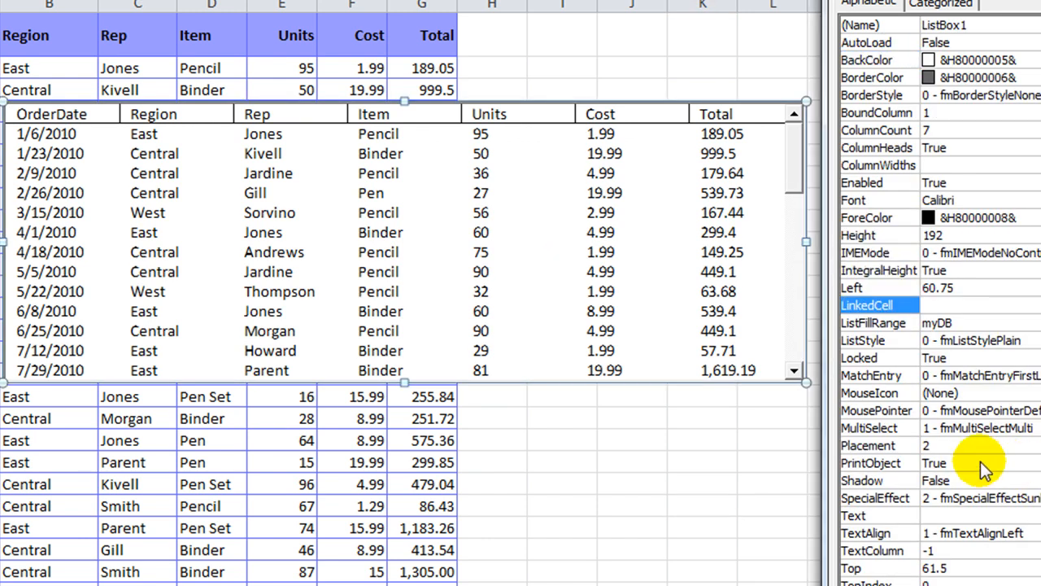
left_click(928, 446)
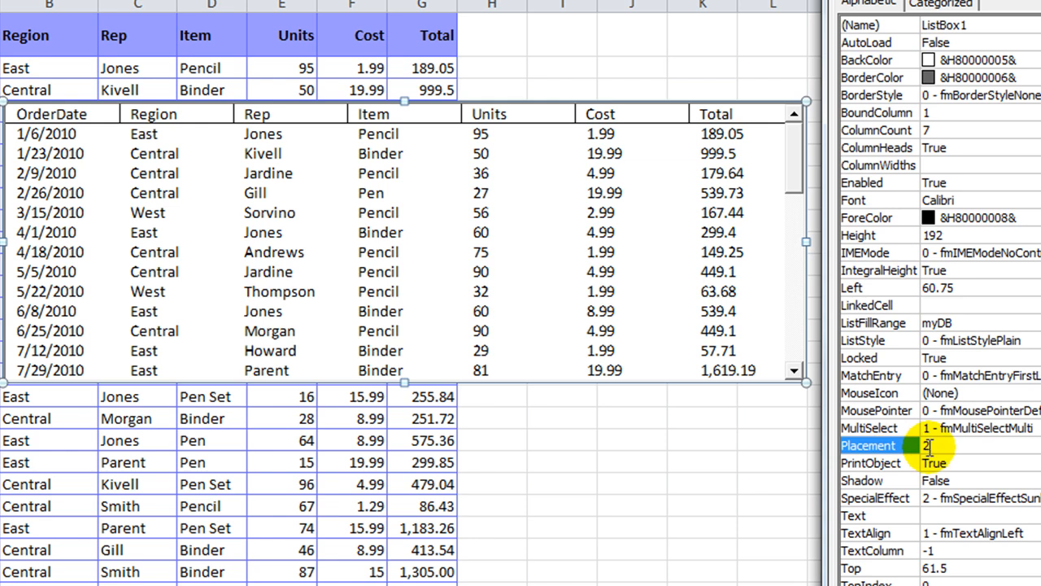
left_click(870, 462)
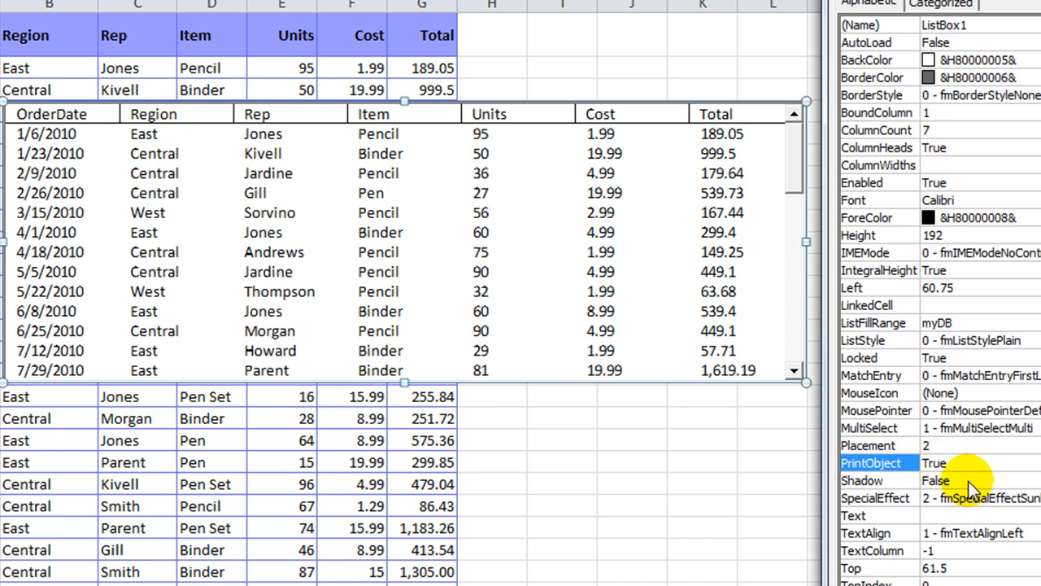
left_click(875, 480)
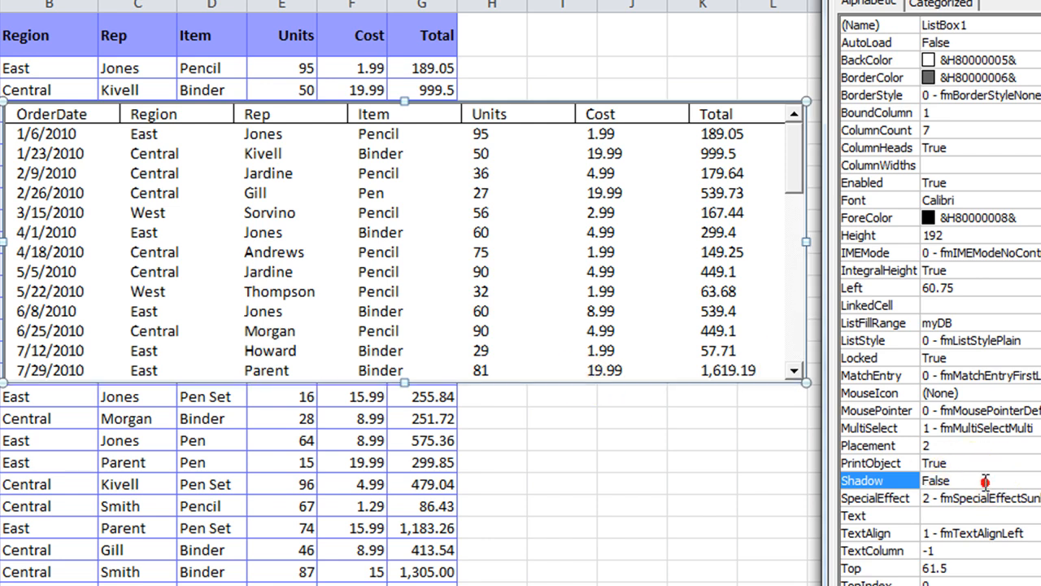
left_click(875, 498)
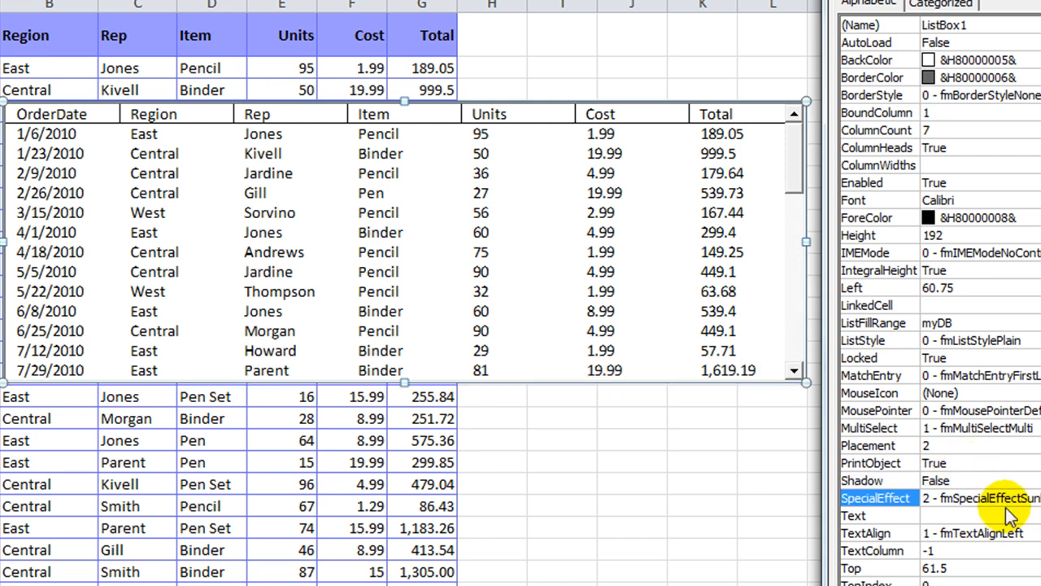
left_click(1028, 498)
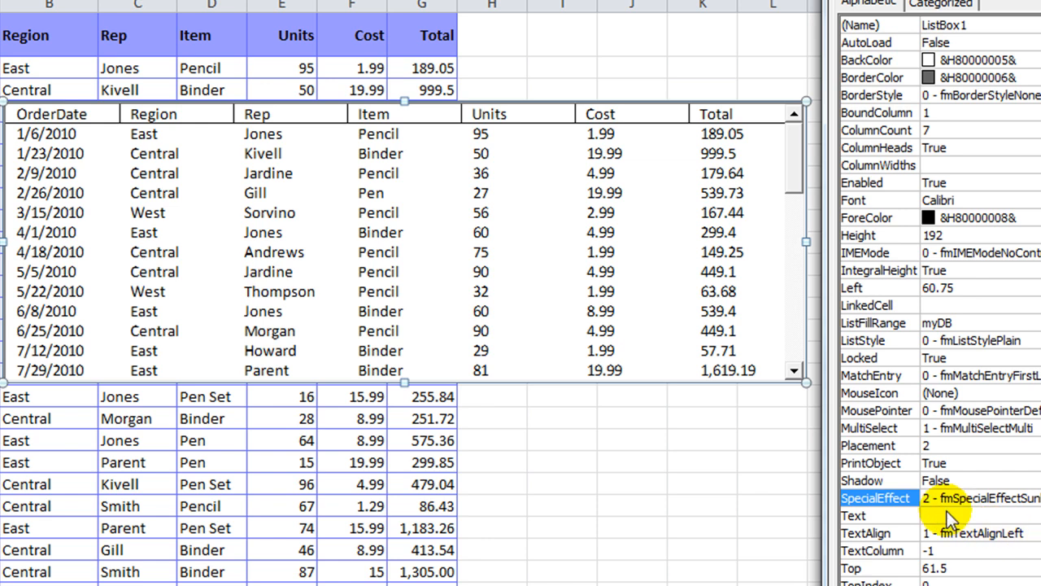
left_click(866, 533)
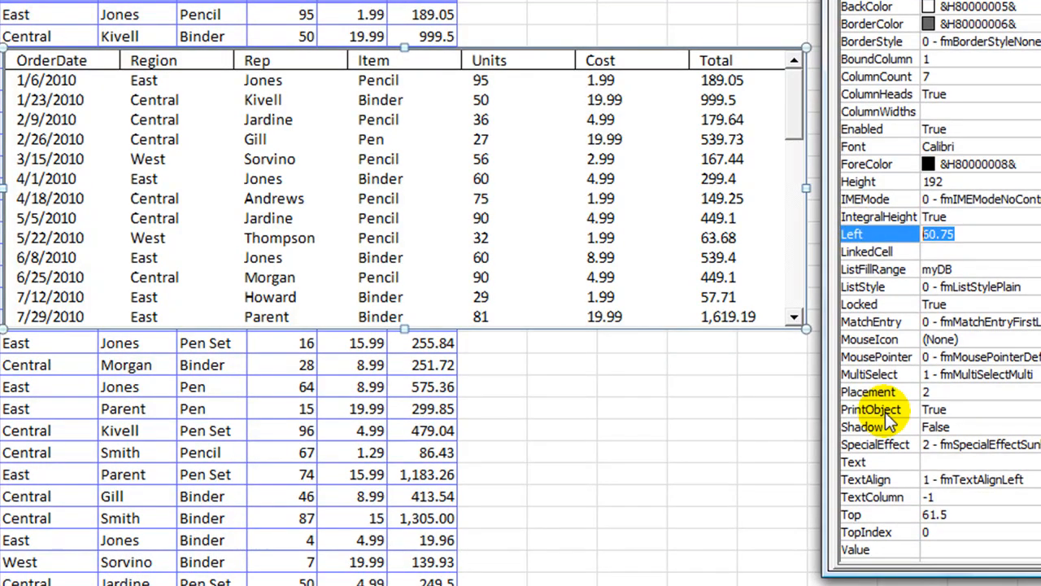
Set ListBox1's Top to 100, moving it down to 99.75, and check the Visible setting.
left_click(859, 182)
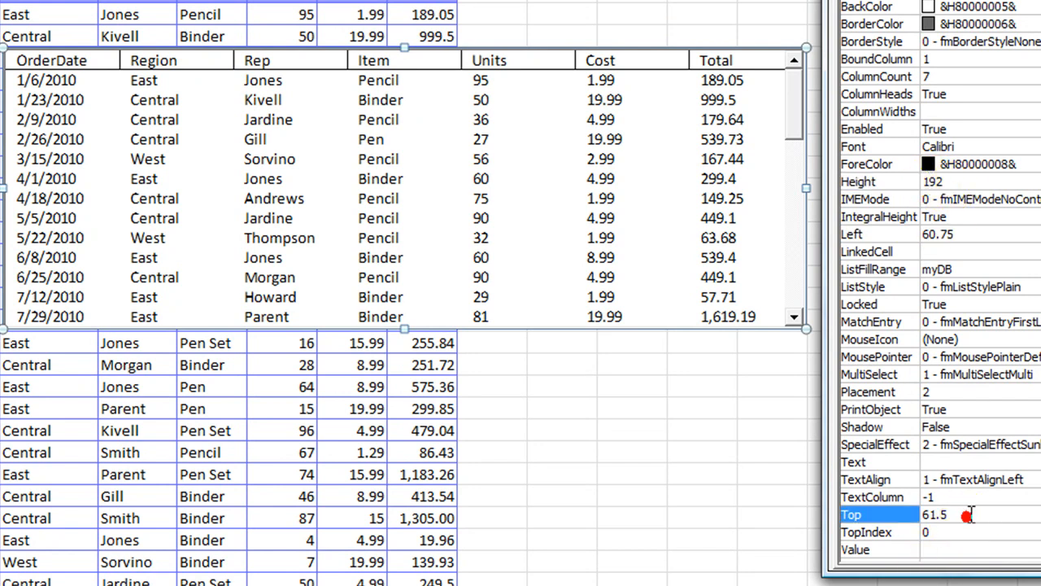
type("100")
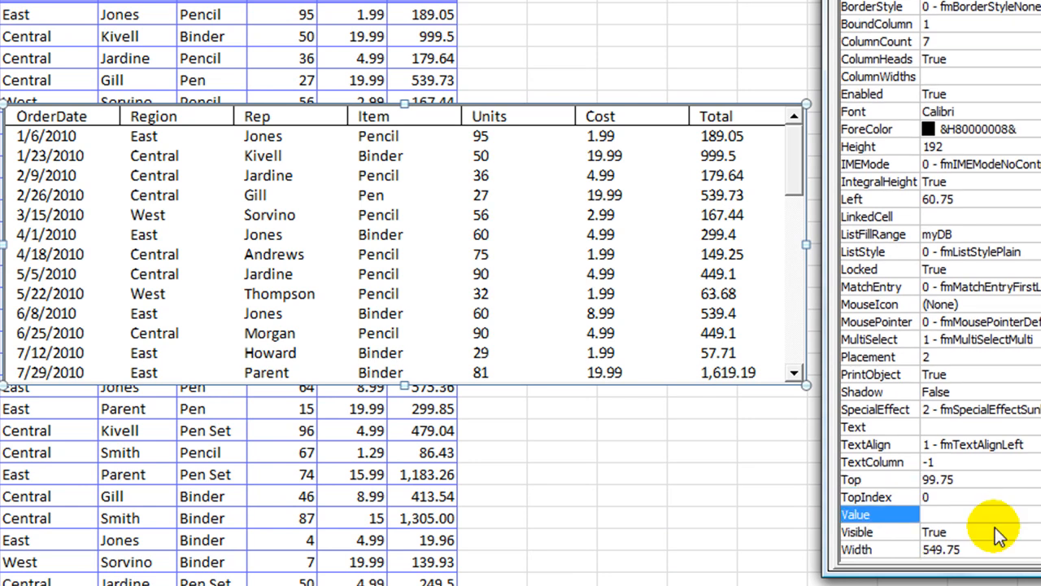
left_click(856, 530)
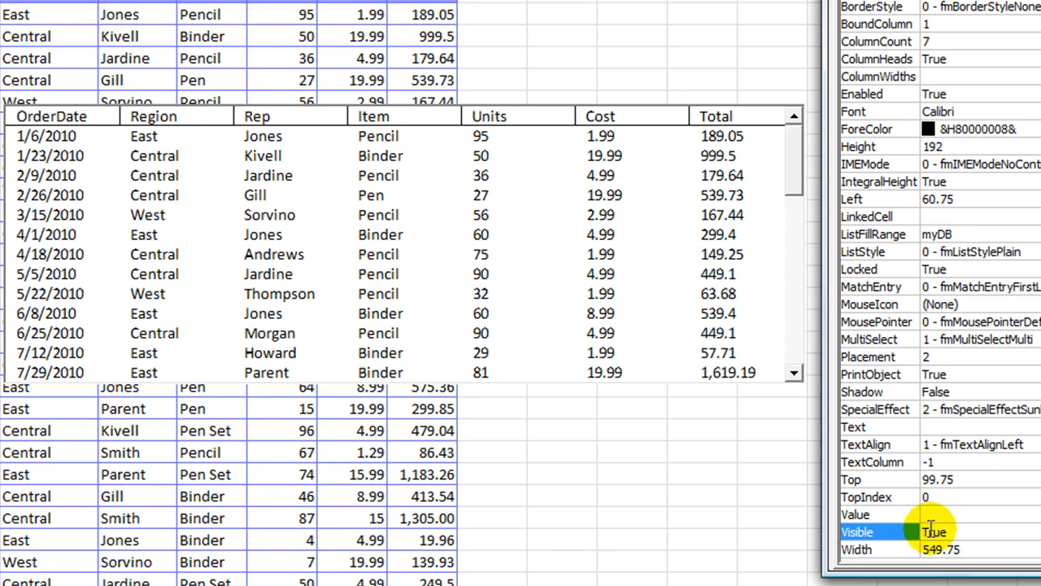
mouse_move(622, 312)
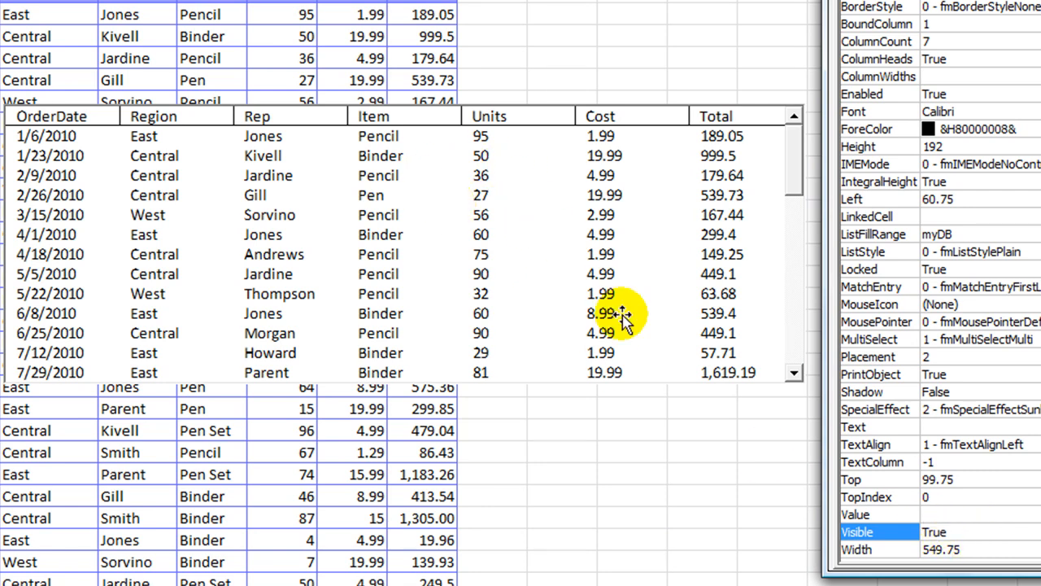
mouse_move(985, 534)
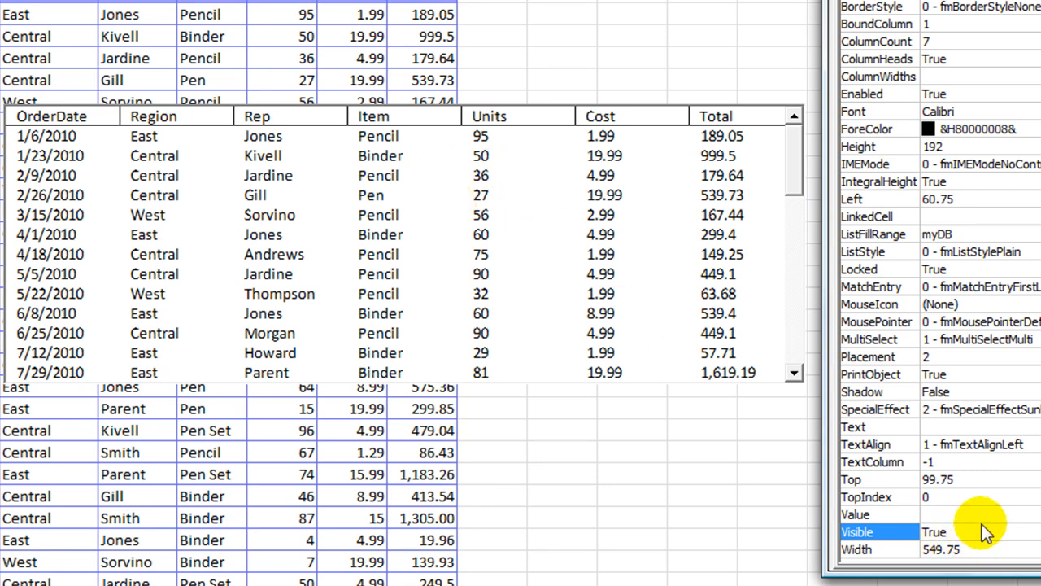